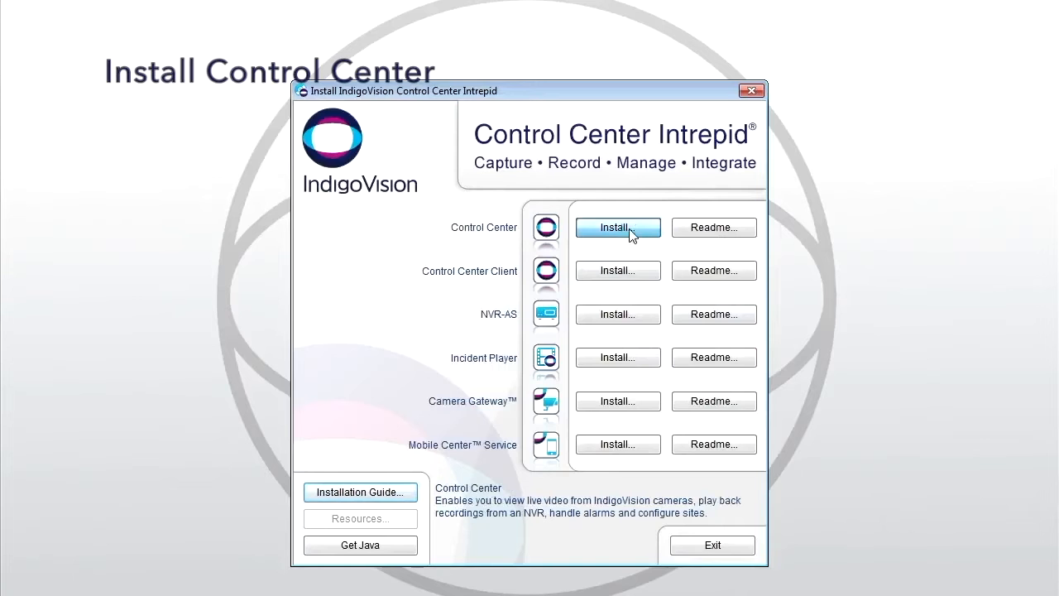
# Launch the Control Center install, approve UAC, accept the license and keep default features.
pyautogui.click(617, 227)
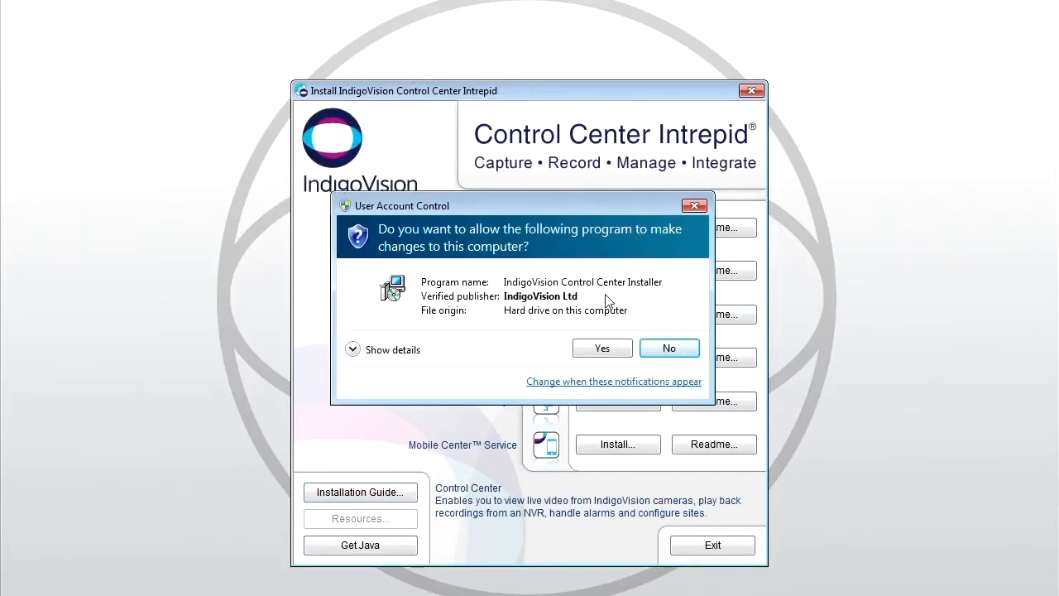
pyautogui.click(601, 348)
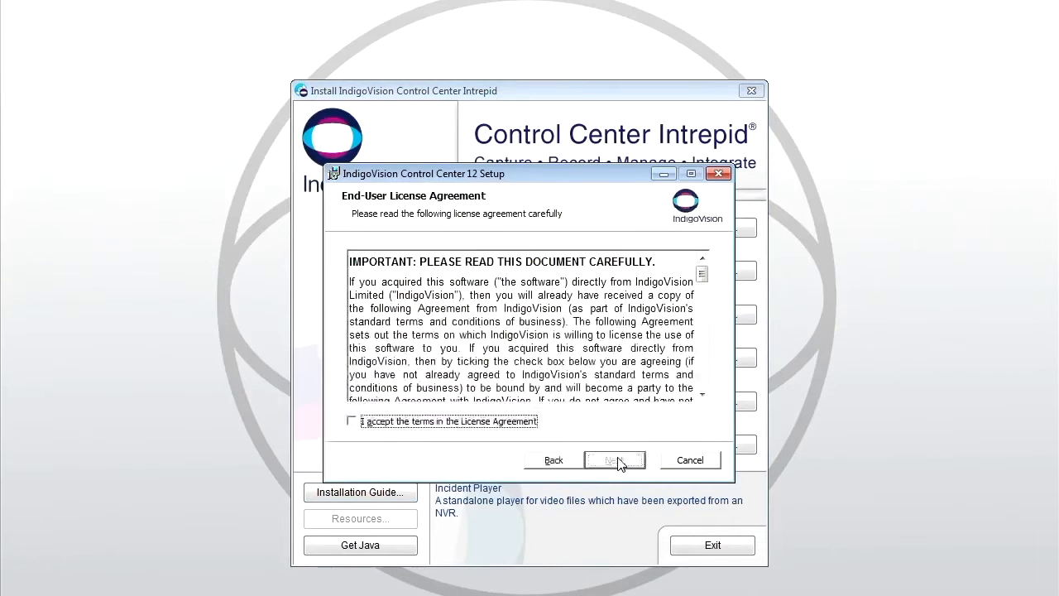
pyautogui.click(614, 459)
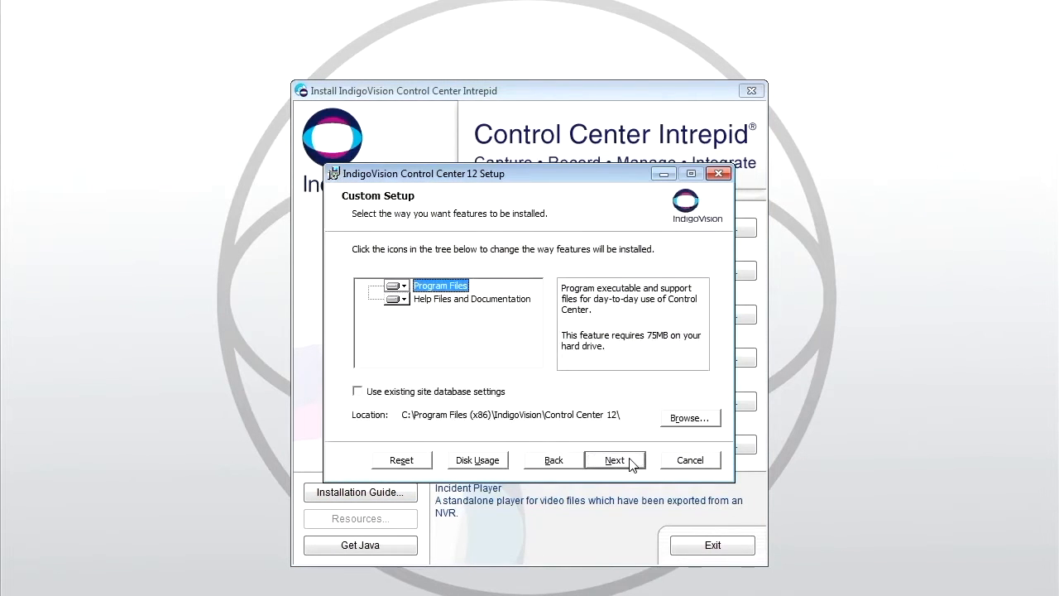
pyautogui.click(614, 459)
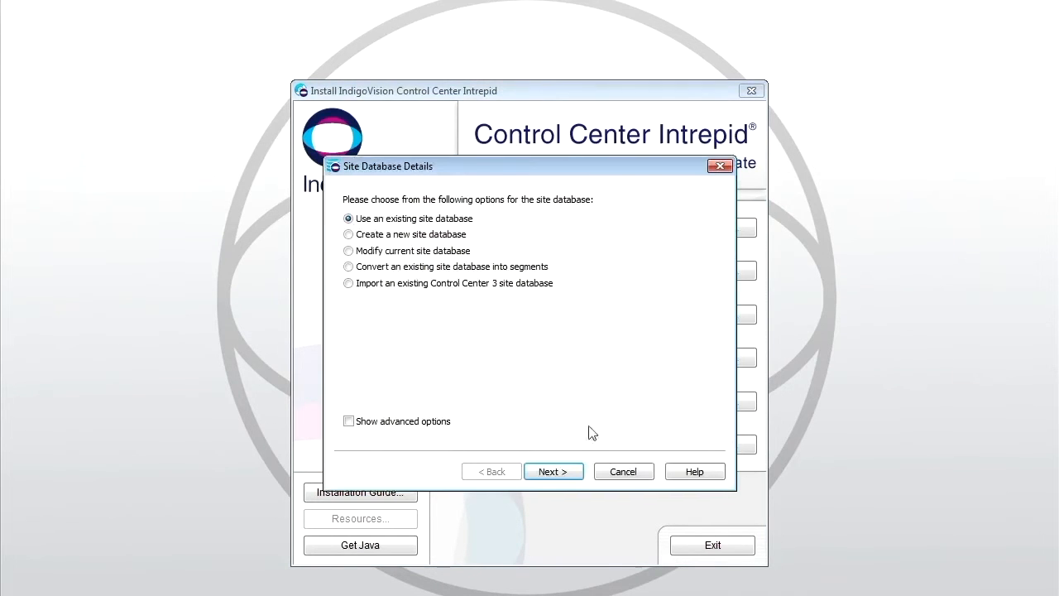
# Create a new site database located at C:\SampleDatabase.
pyautogui.click(348, 234)
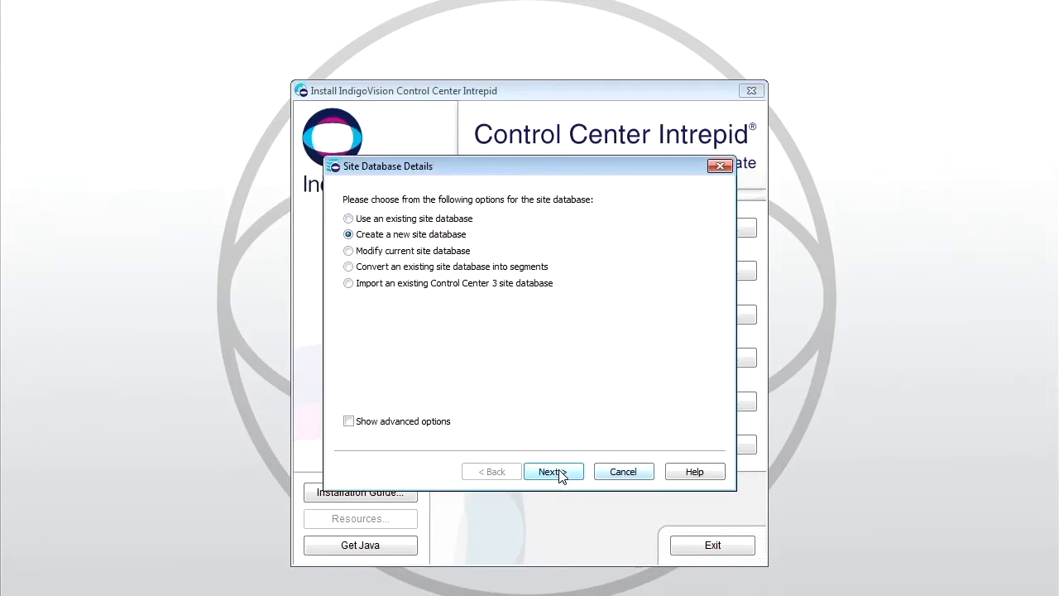
pyautogui.click(553, 471)
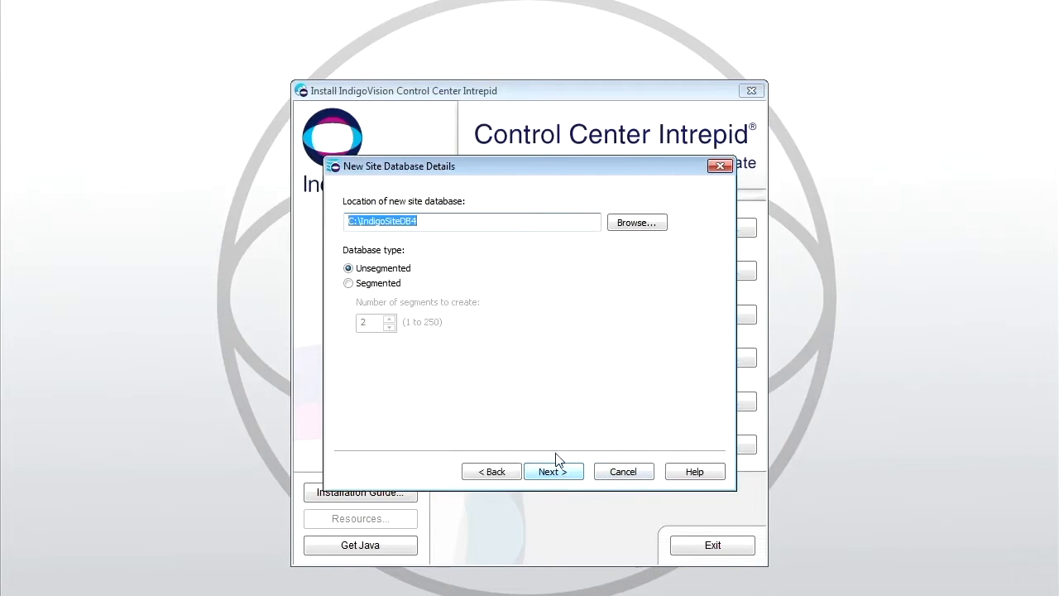
pyautogui.click(451, 221)
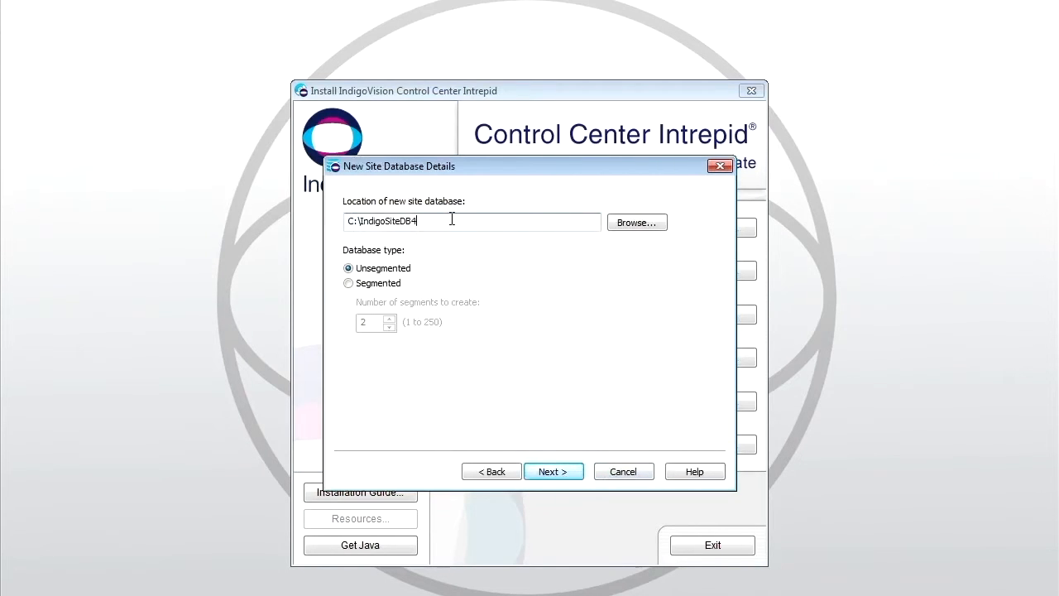
pyautogui.write('C:\\S')
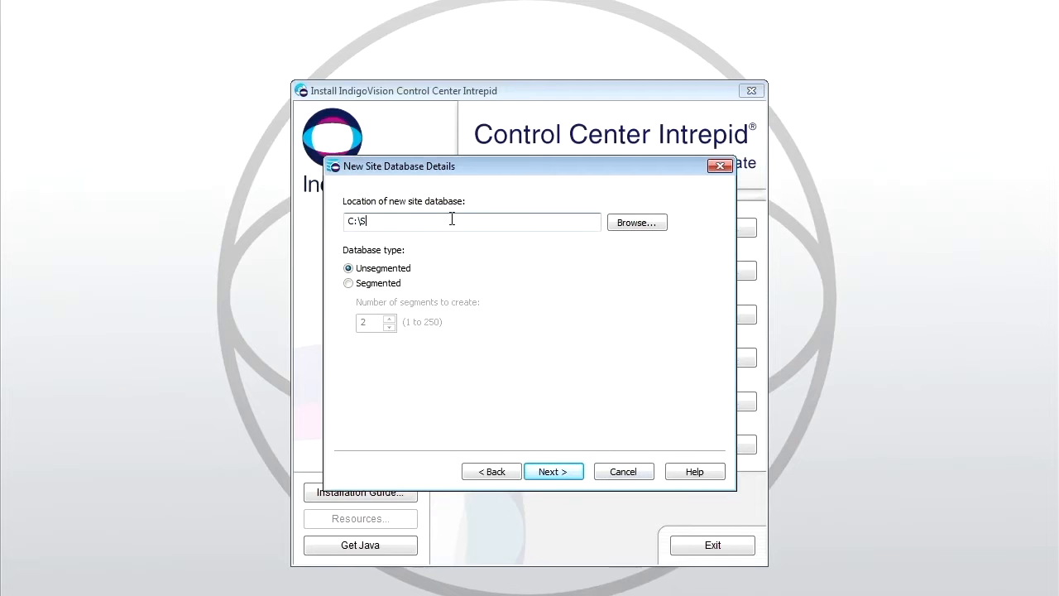
pyautogui.write('ampleDatabase')
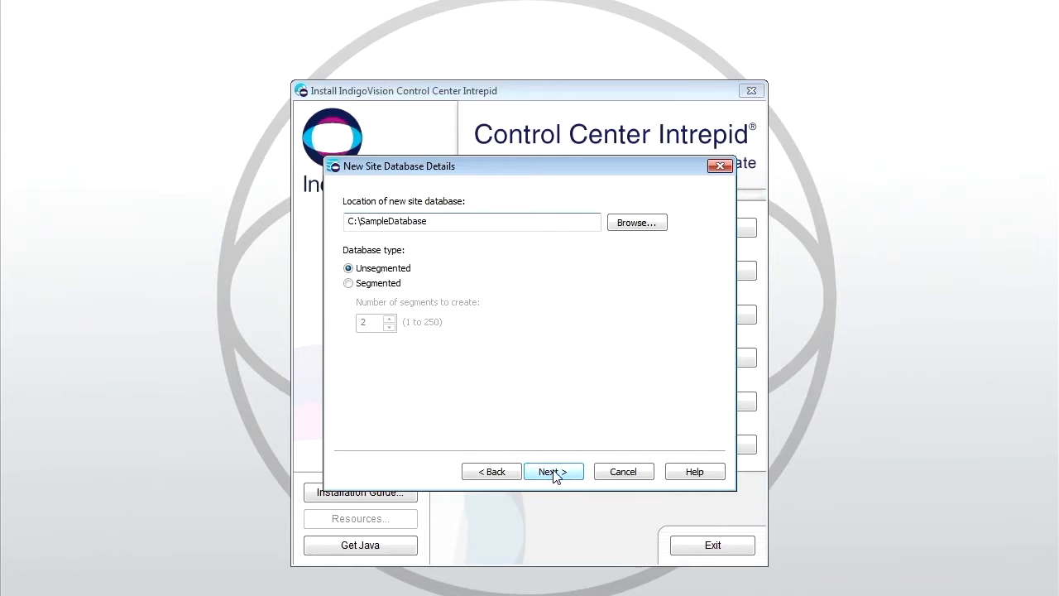
pyautogui.click(553, 471)
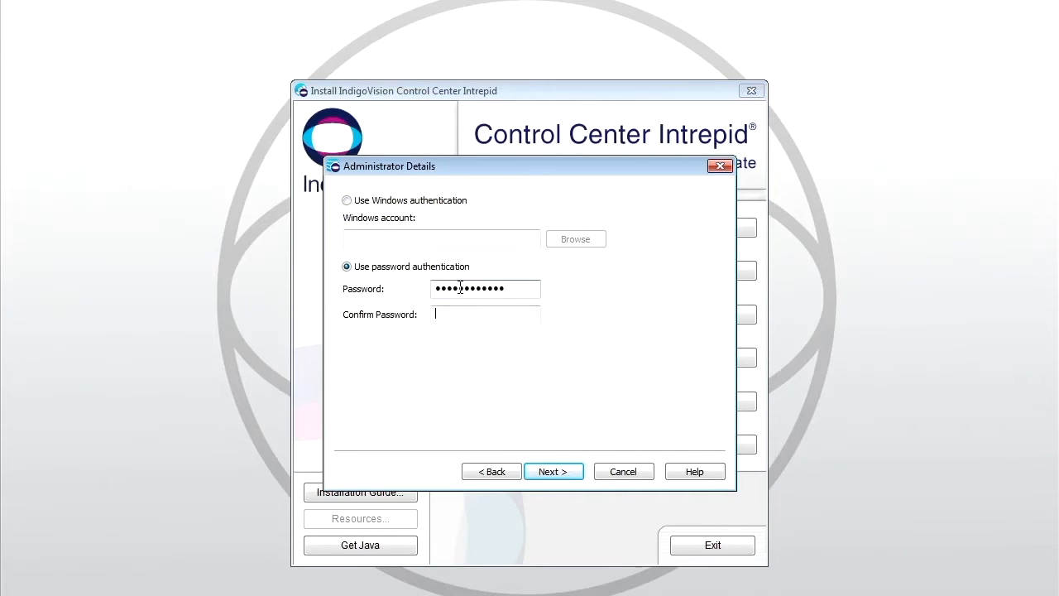
# Enter the administrator password, keep SUP as No, leave audit log off, and finish.
pyautogui.write('••••••')
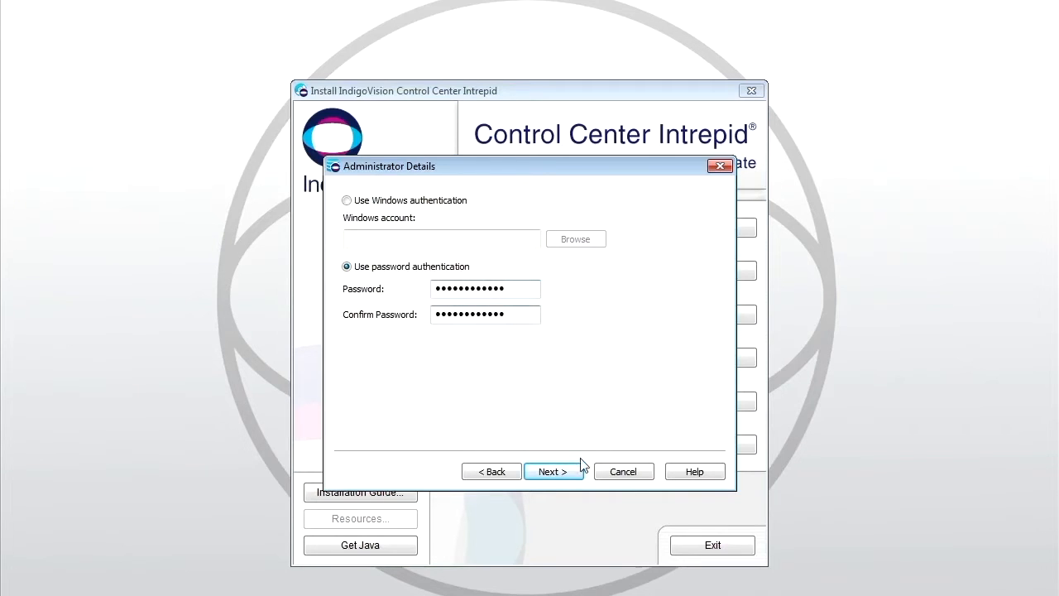
pyautogui.click(553, 470)
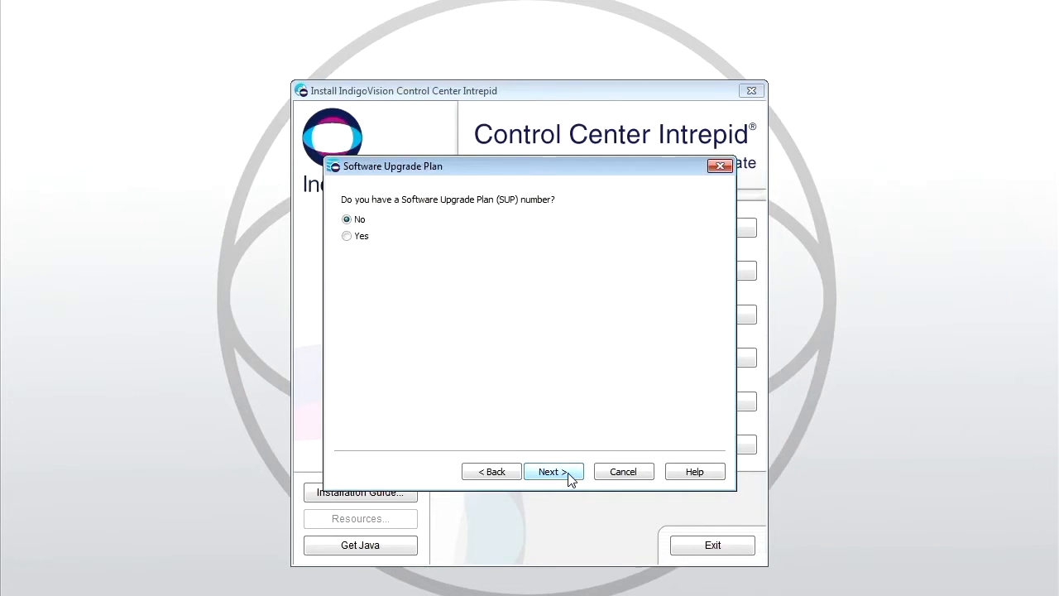
pyautogui.click(553, 471)
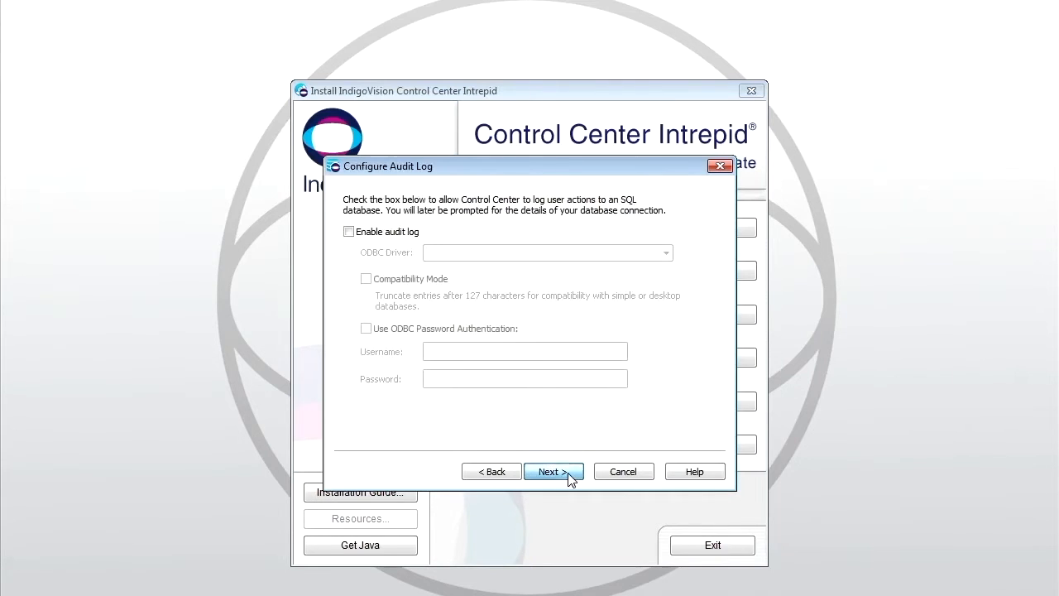
pyautogui.click(553, 471)
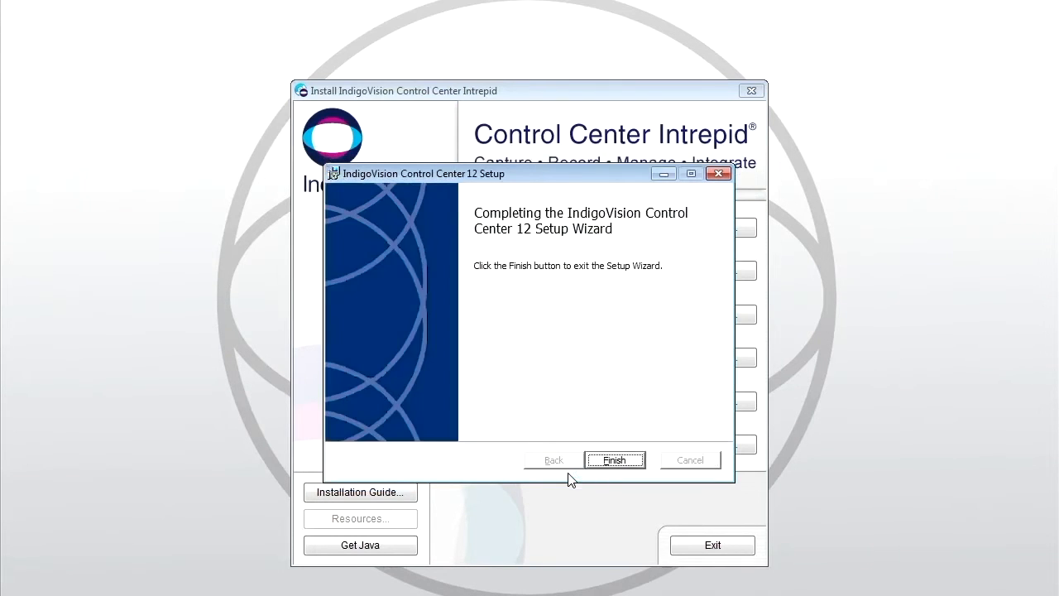
pyautogui.click(614, 459)
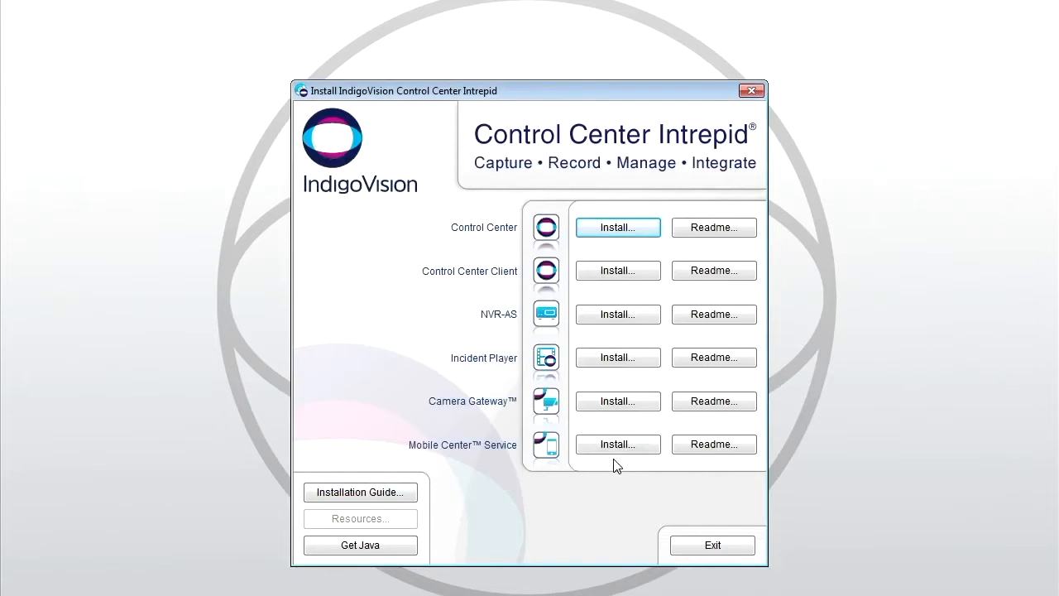
# Launch NVR-AS setup, approve UAC, accept the license, and install.
pyautogui.click(618, 314)
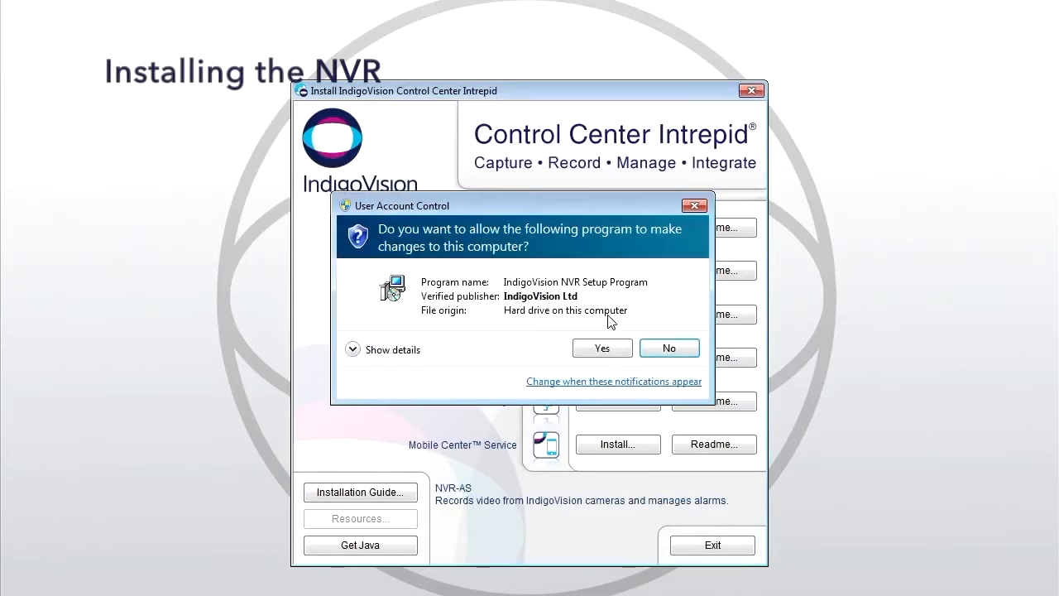
pyautogui.click(602, 348)
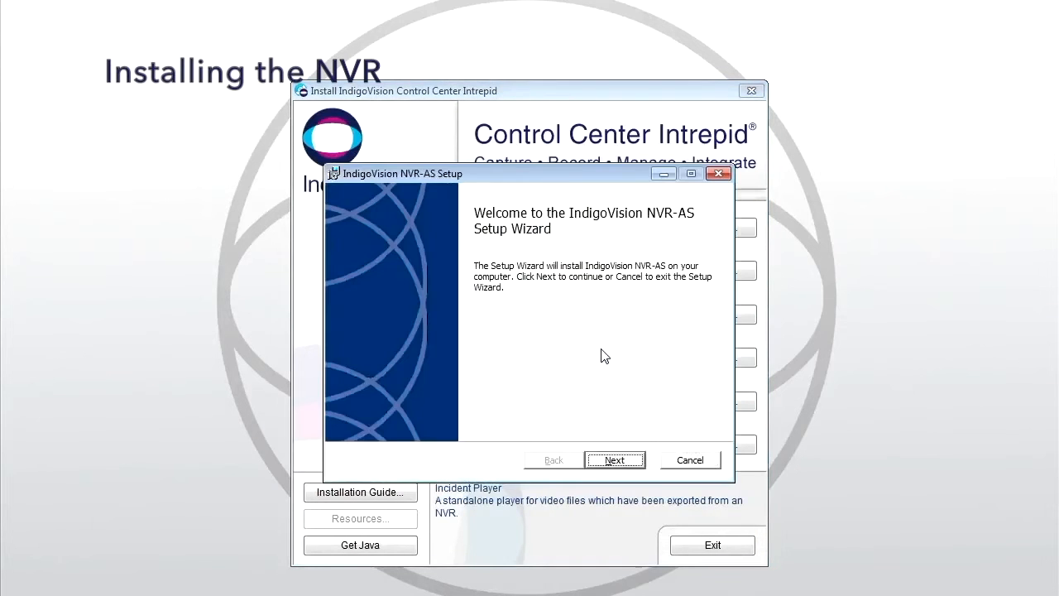
pyautogui.click(614, 459)
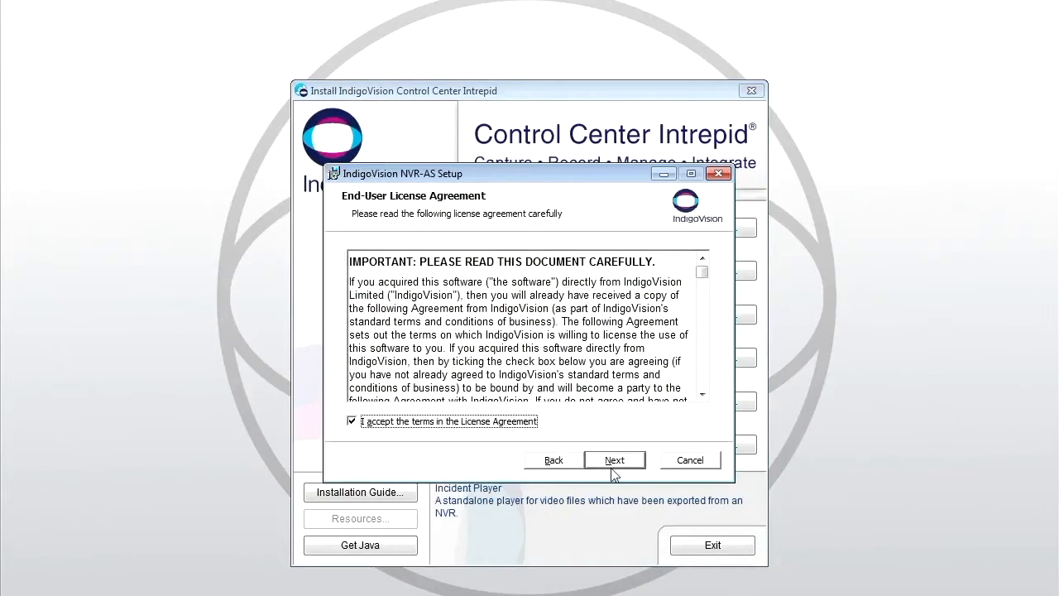
pyautogui.click(614, 460)
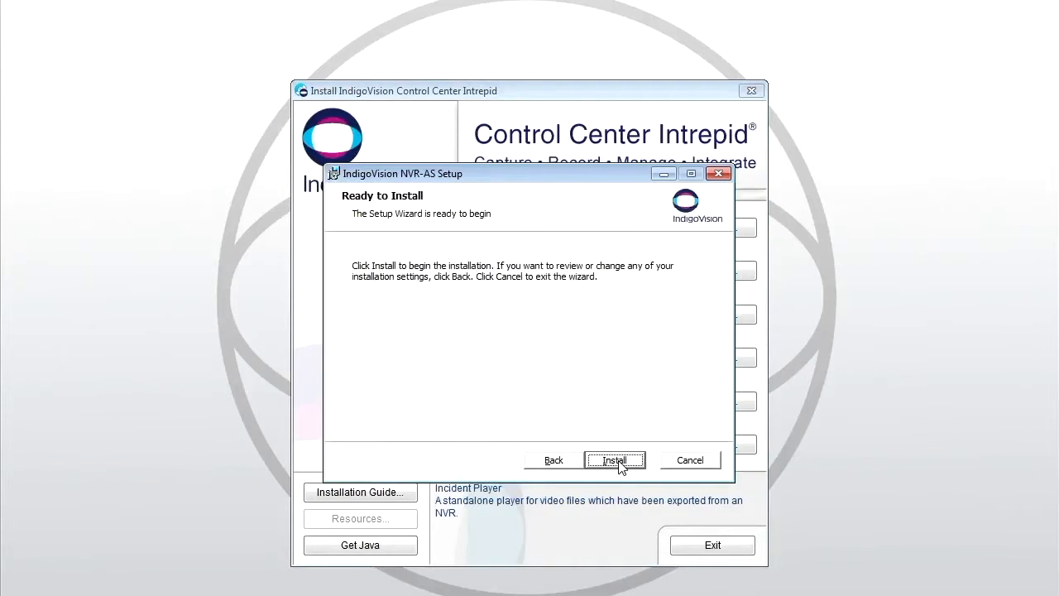
pyautogui.click(614, 460)
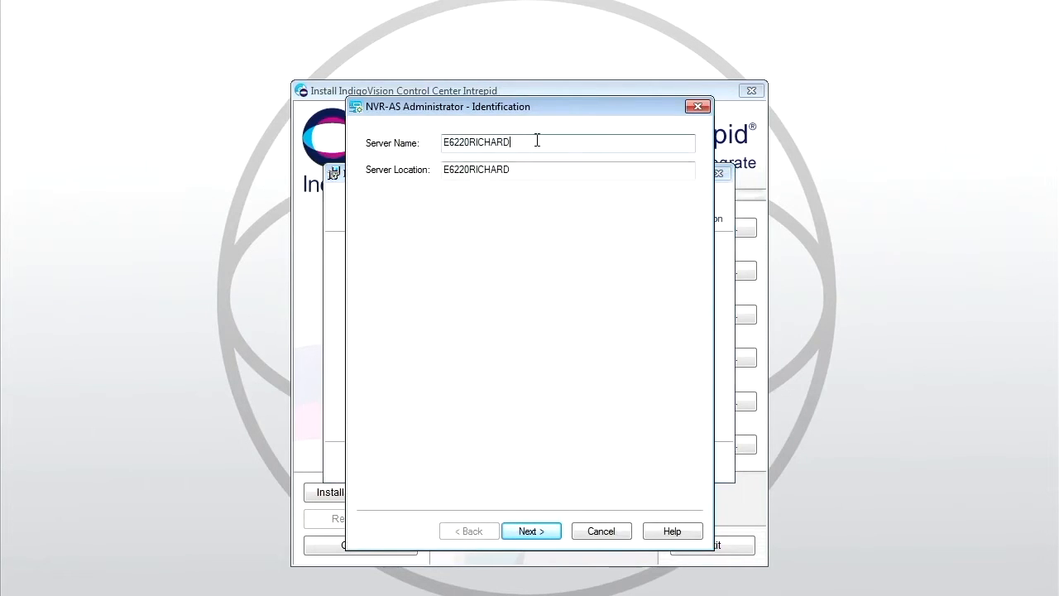
# Name the server 'Sample NVR-AS' with location 'Demo Location' and continue.
pyautogui.write('Sampl')
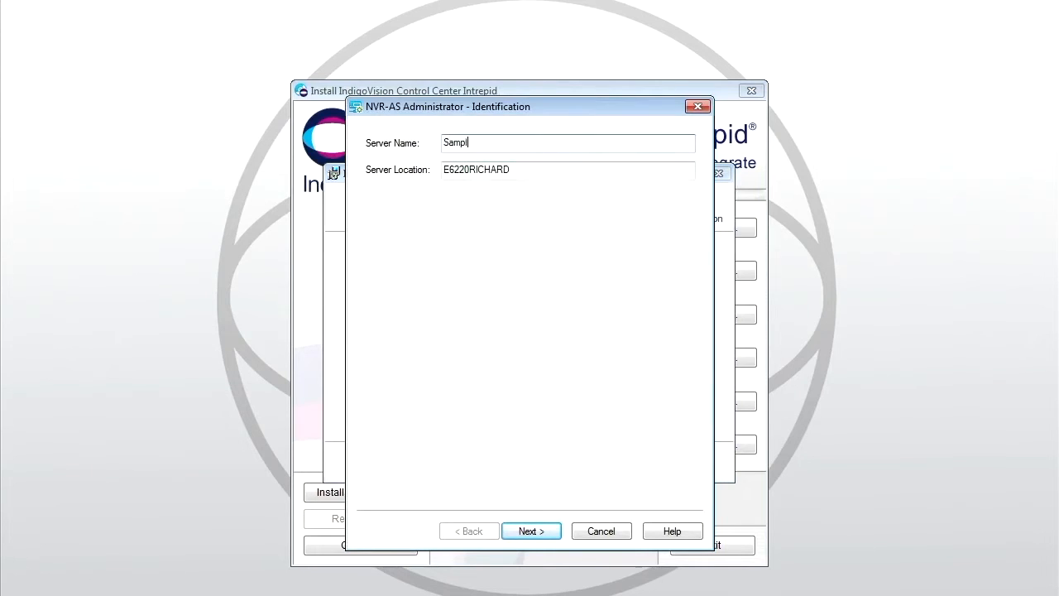
pyautogui.write('e NVR-AS')
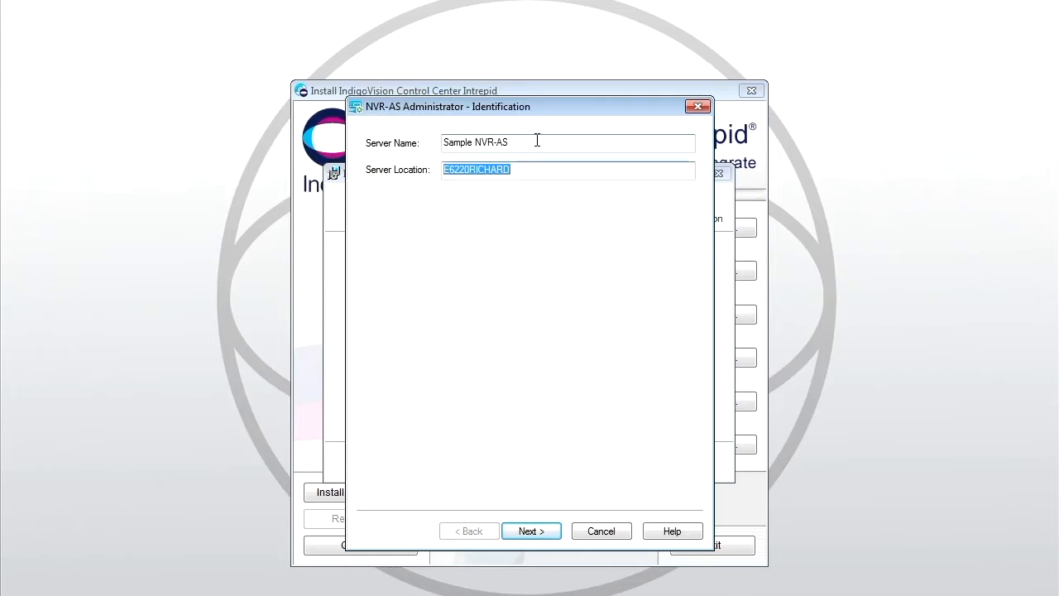
pyautogui.write('Demo Loc')
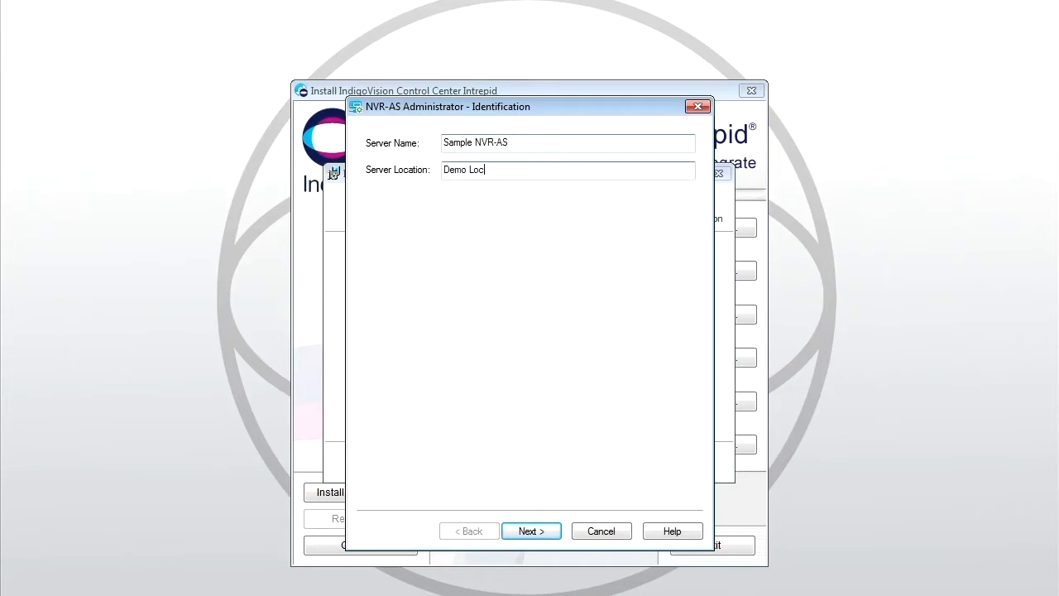
pyautogui.write('ation')
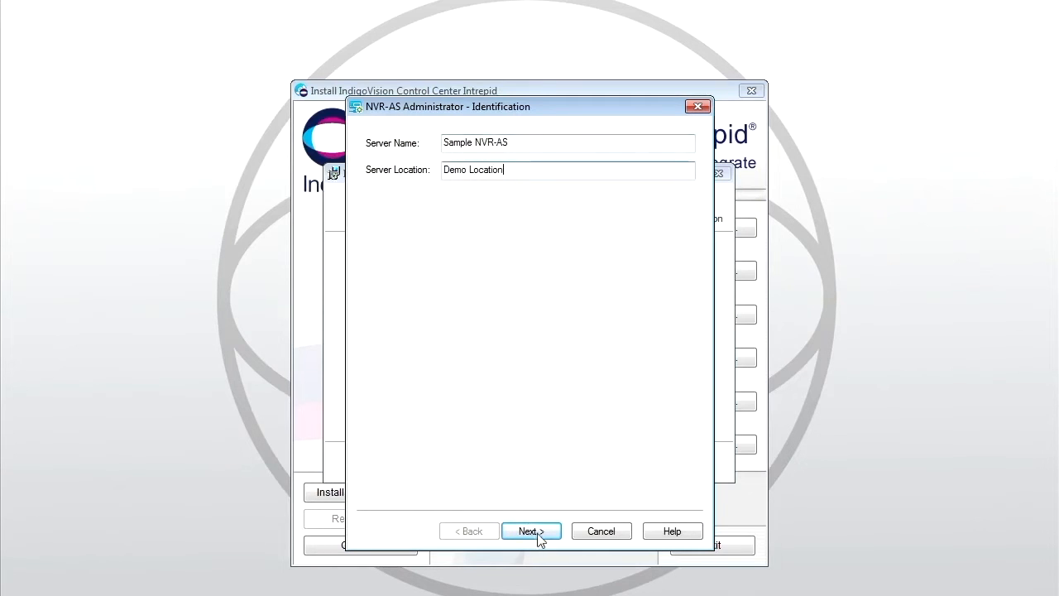
pyautogui.click(531, 531)
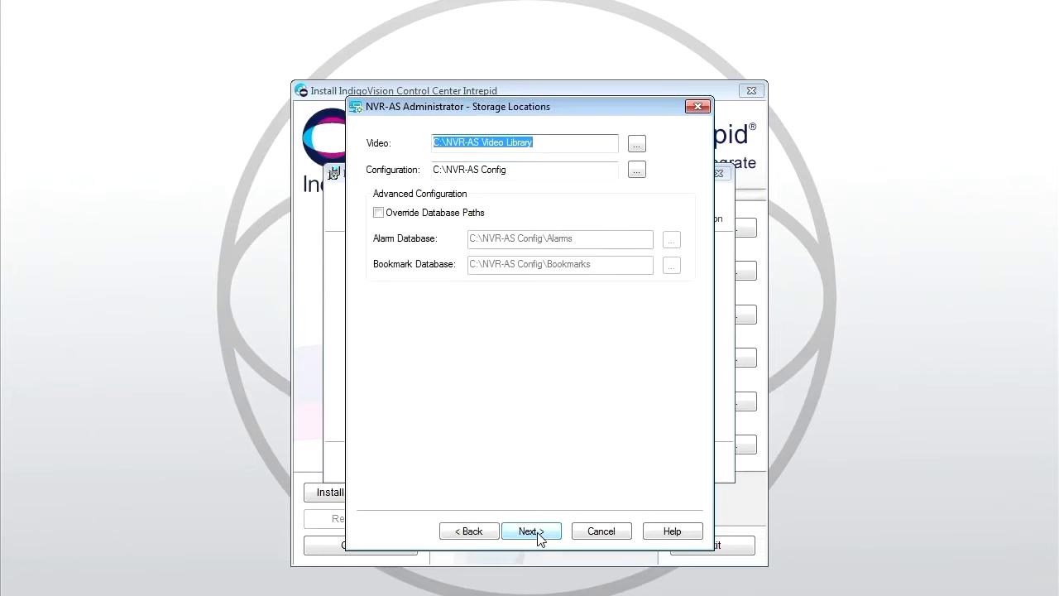
# Accept default storage, network, disk space and alarm settings, finish, and confirm service start.
pyautogui.click(531, 531)
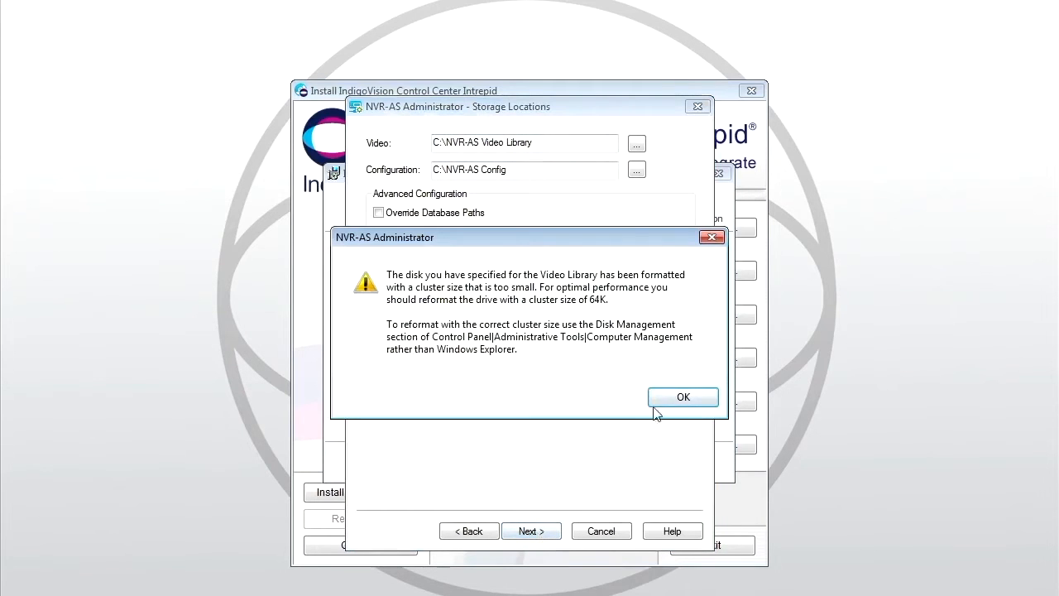
pyautogui.click(683, 398)
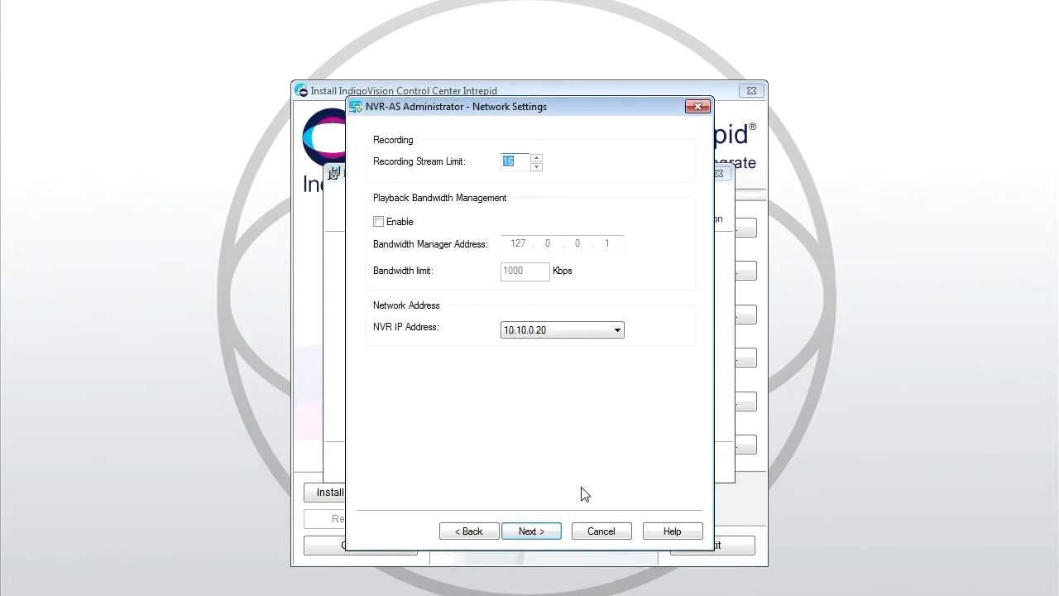
pyautogui.moveTo(531, 531)
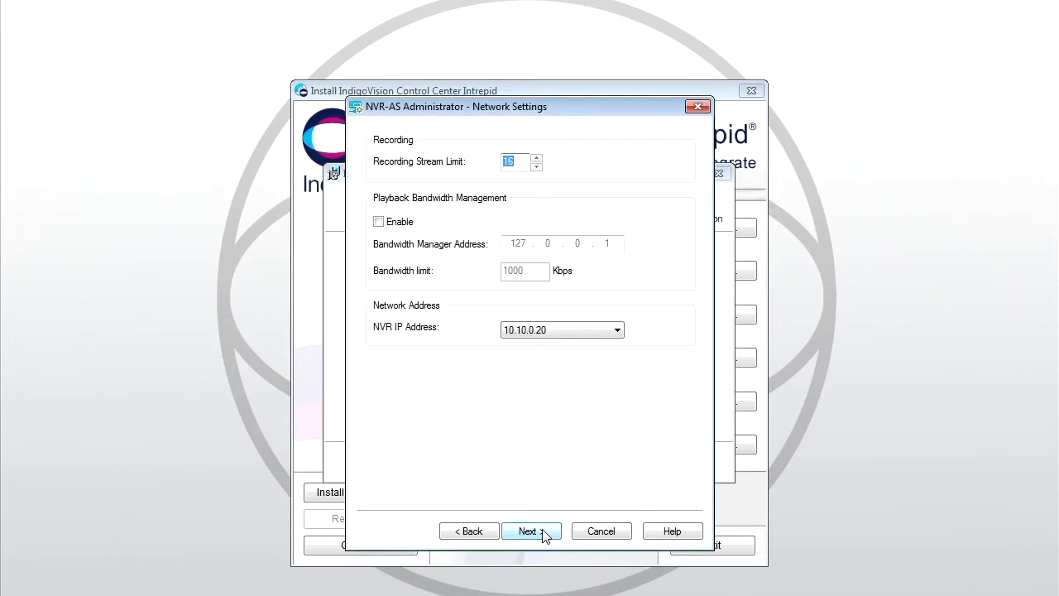
pyautogui.click(528, 531)
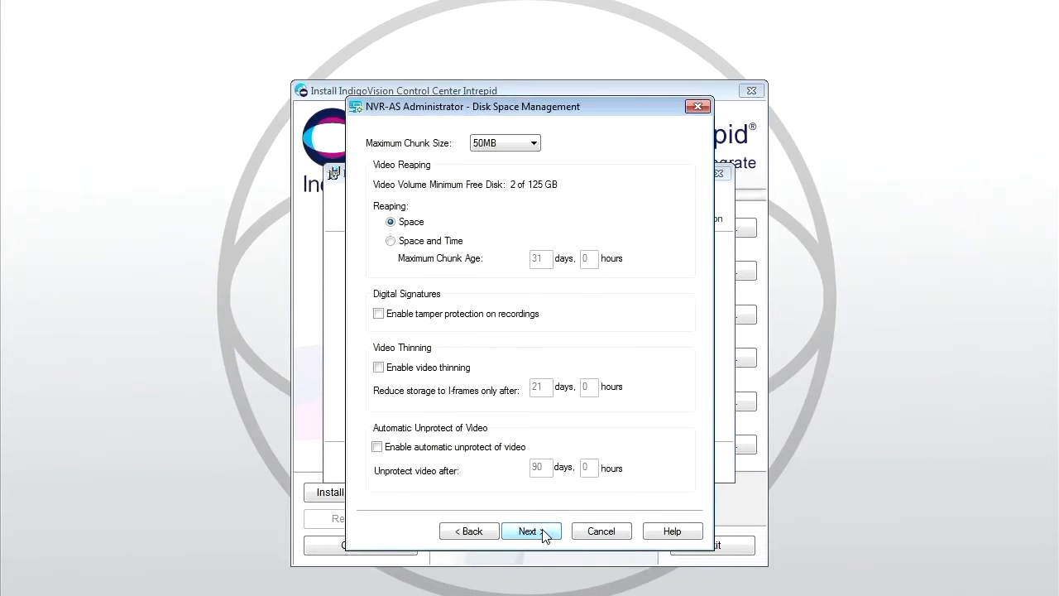
pyautogui.click(530, 531)
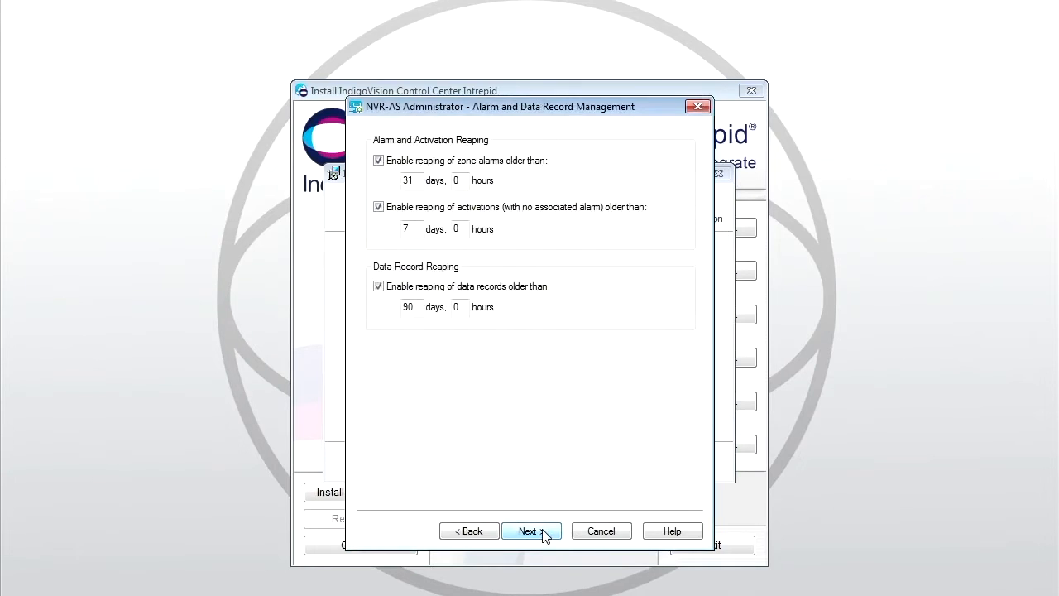
pyautogui.click(529, 530)
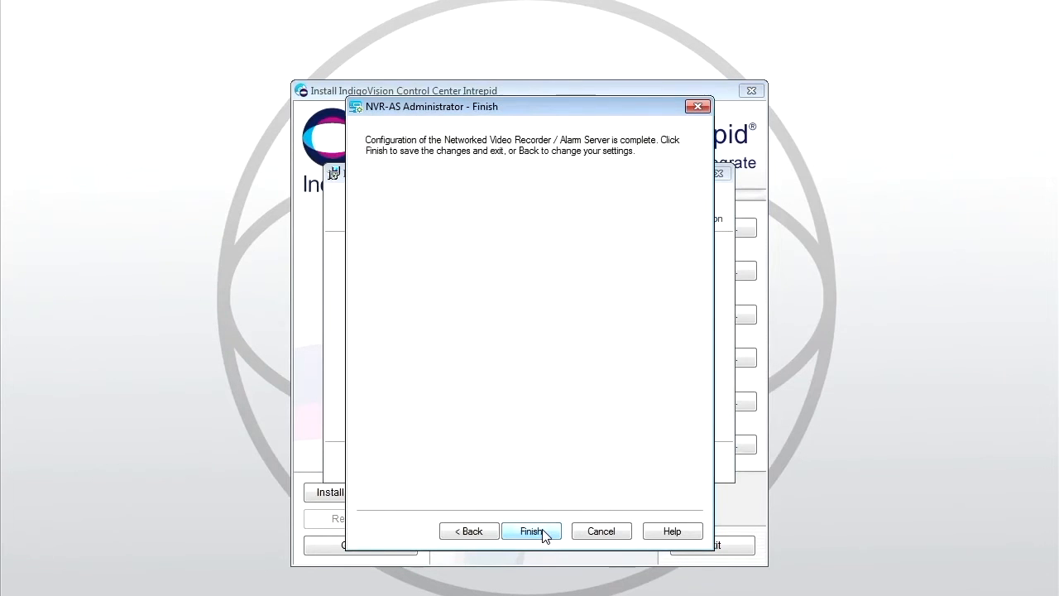
pyautogui.click(531, 530)
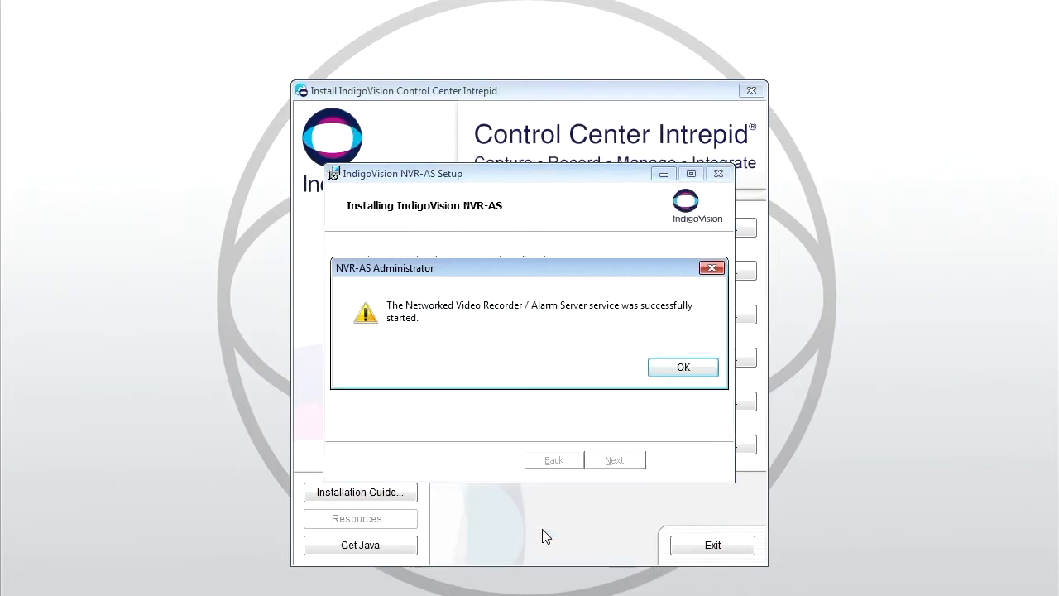
pyautogui.click(683, 367)
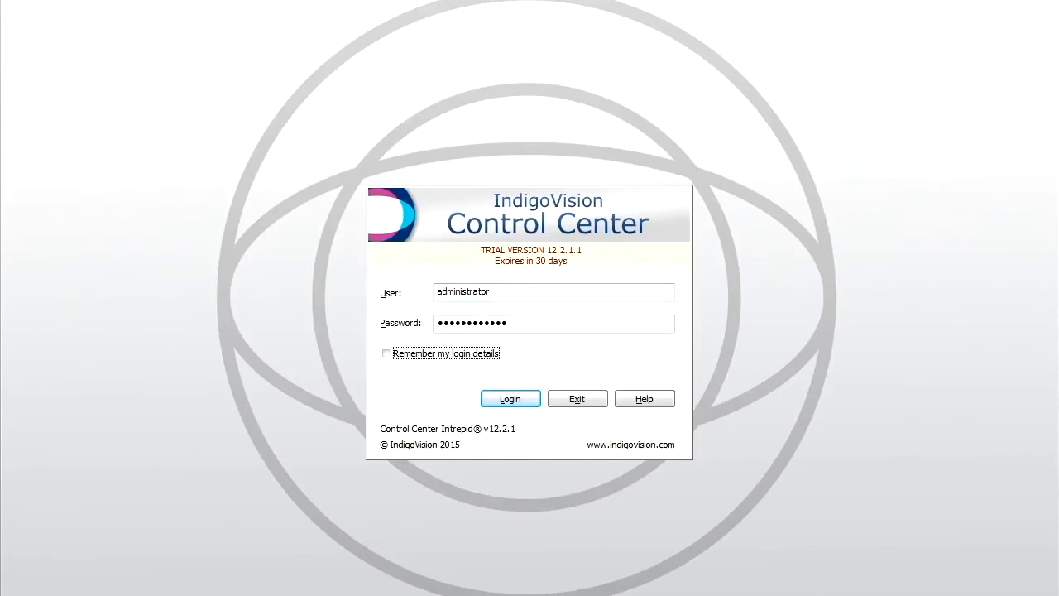
# Log in to Control Center as administrator.
pyautogui.click(510, 399)
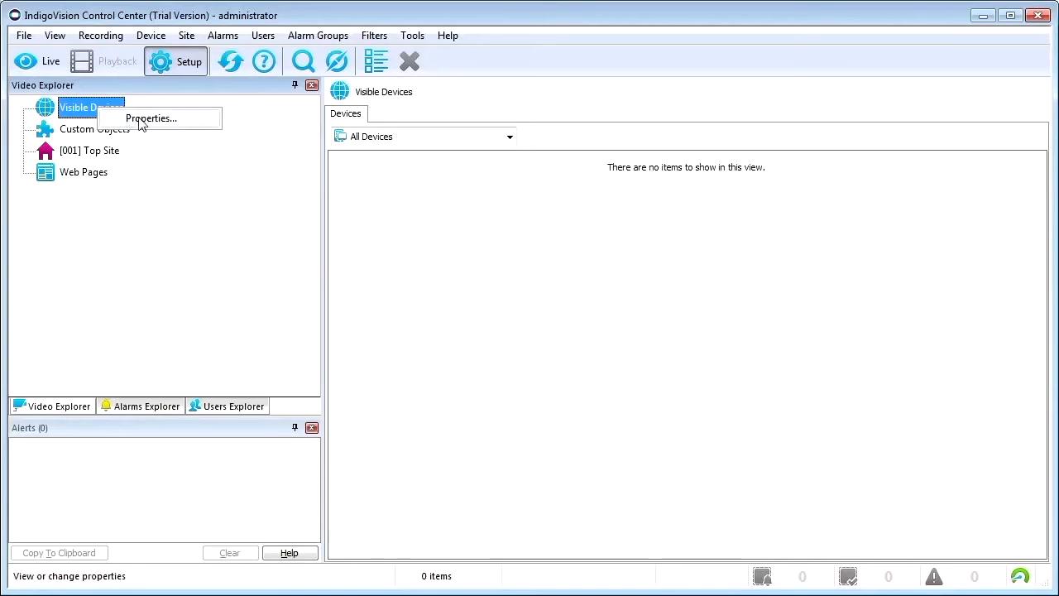
# Add the discovery address range 194.168.216.80-194.168.216.90 in Network Properties.
pyautogui.click(151, 118)
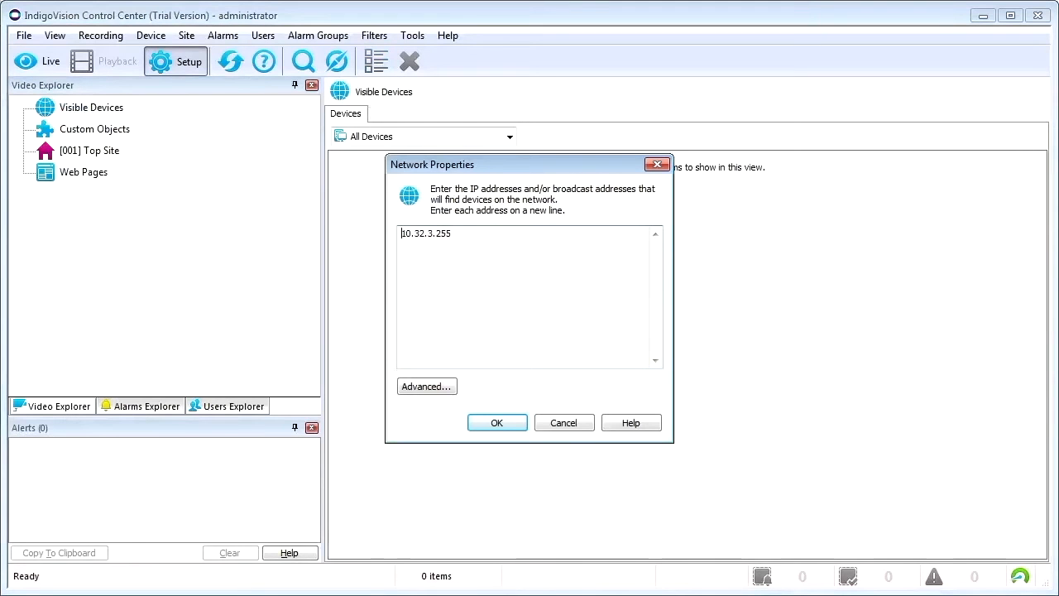
pyautogui.write('194')
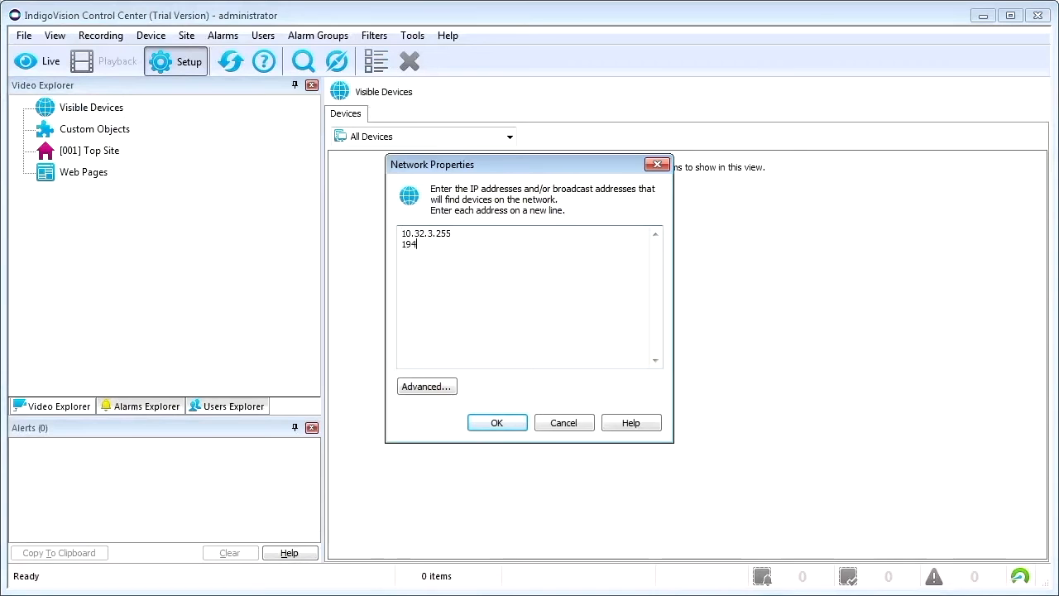
pyautogui.write('.168.')
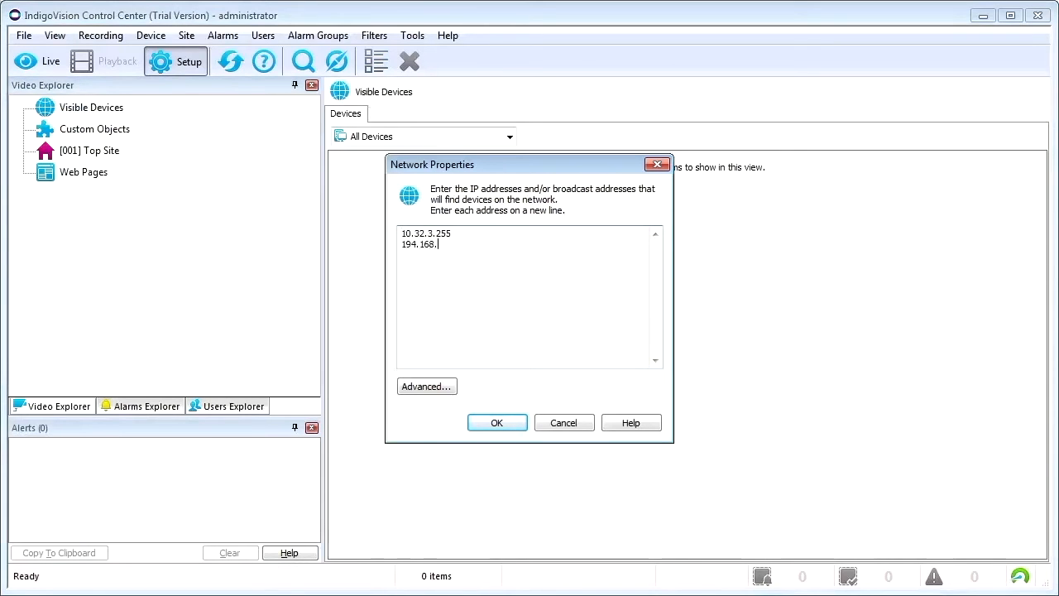
pyautogui.write('216.80')
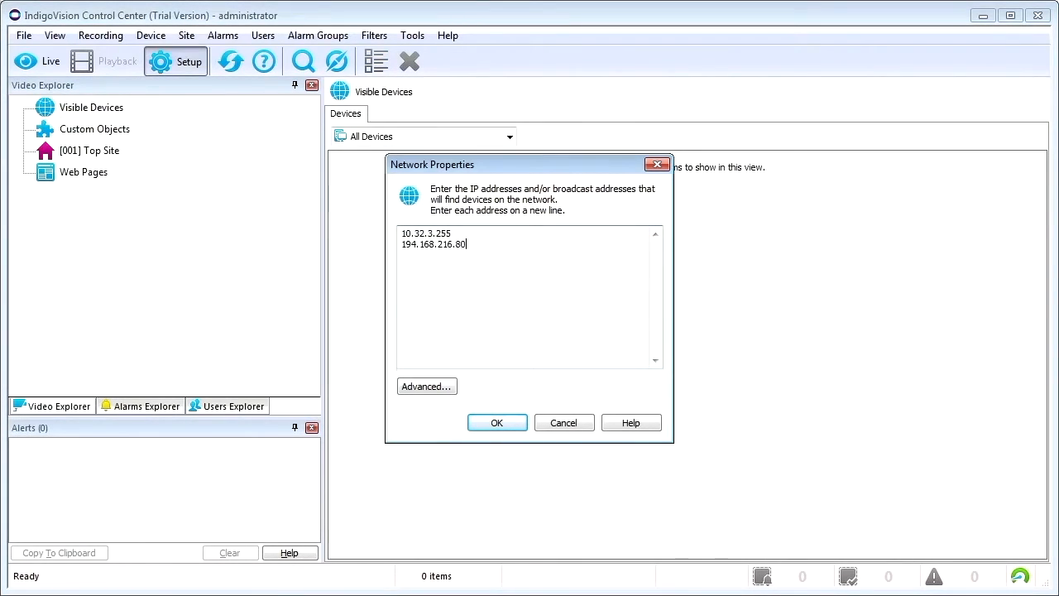
pyautogui.write('-194')
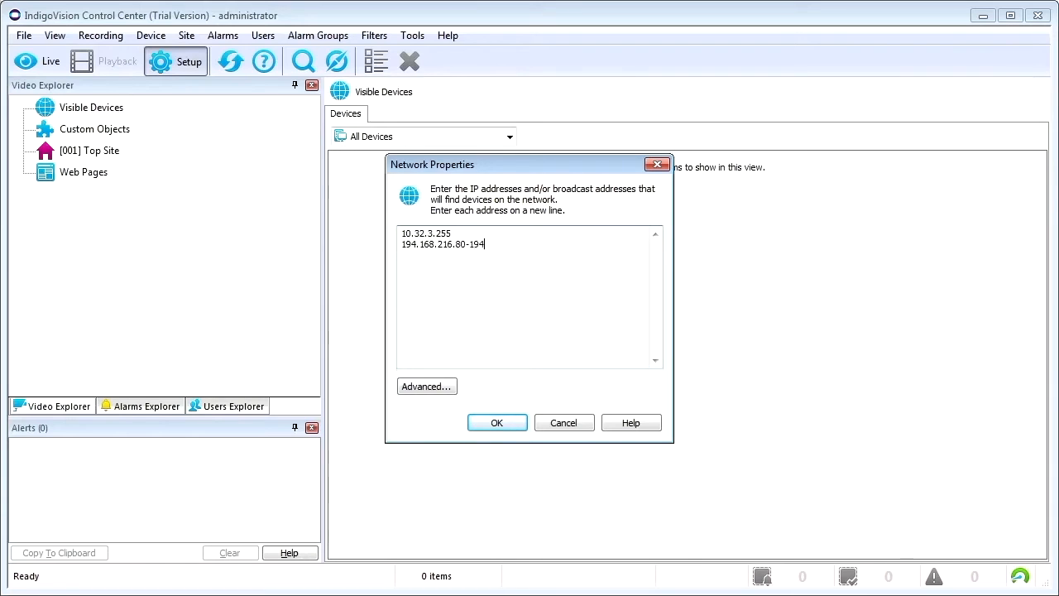
pyautogui.write('.168')
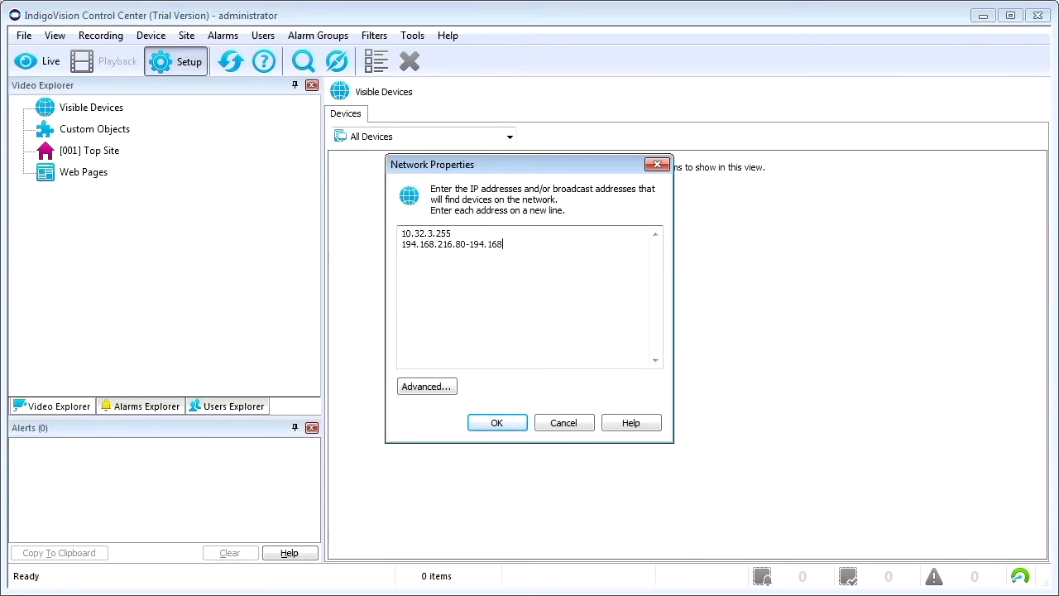
pyautogui.write('216')
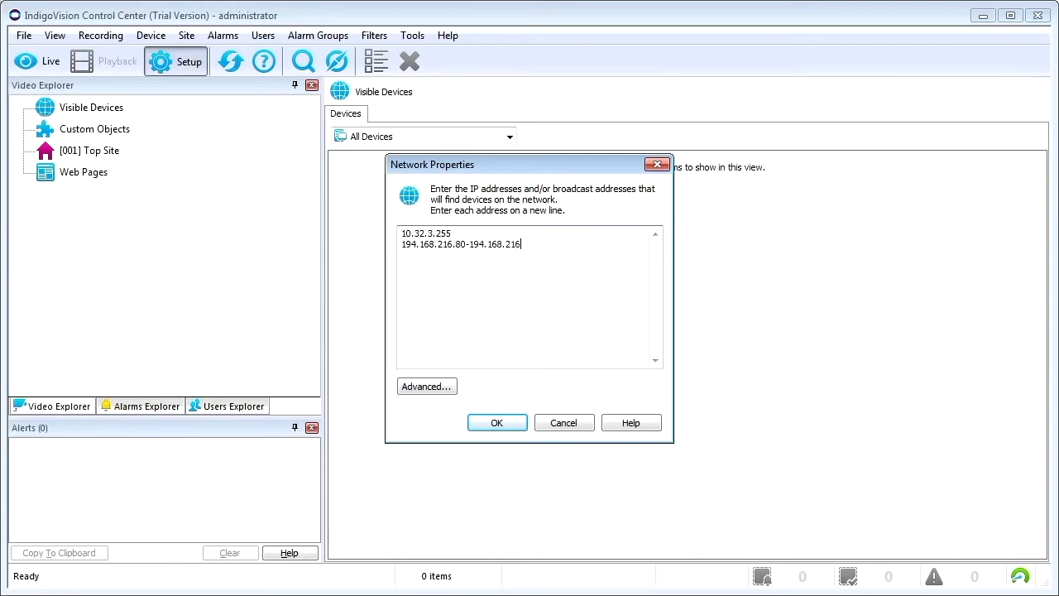
pyautogui.write('.90')
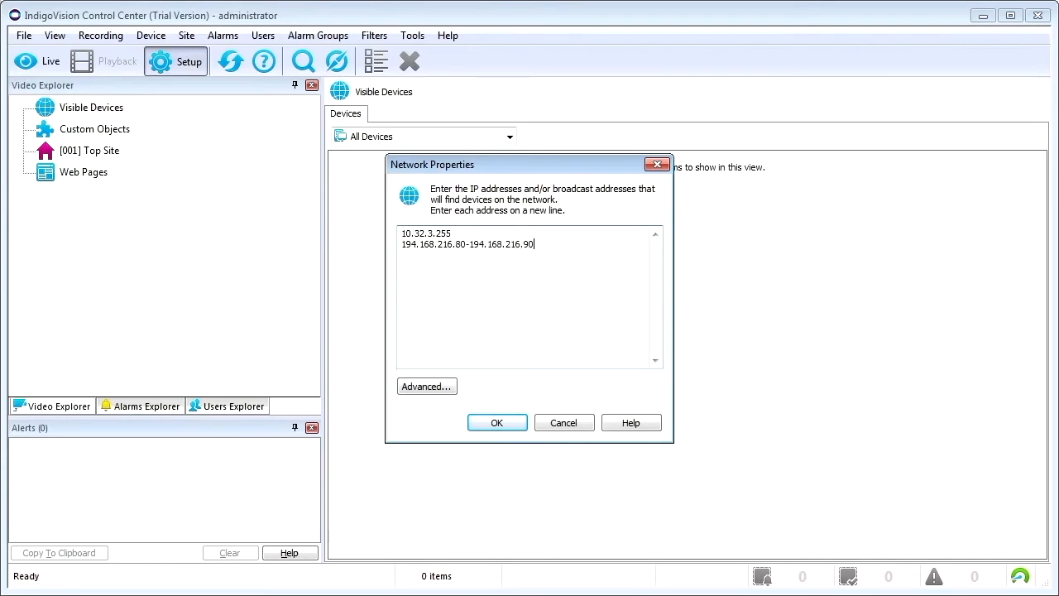
pyautogui.click(497, 423)
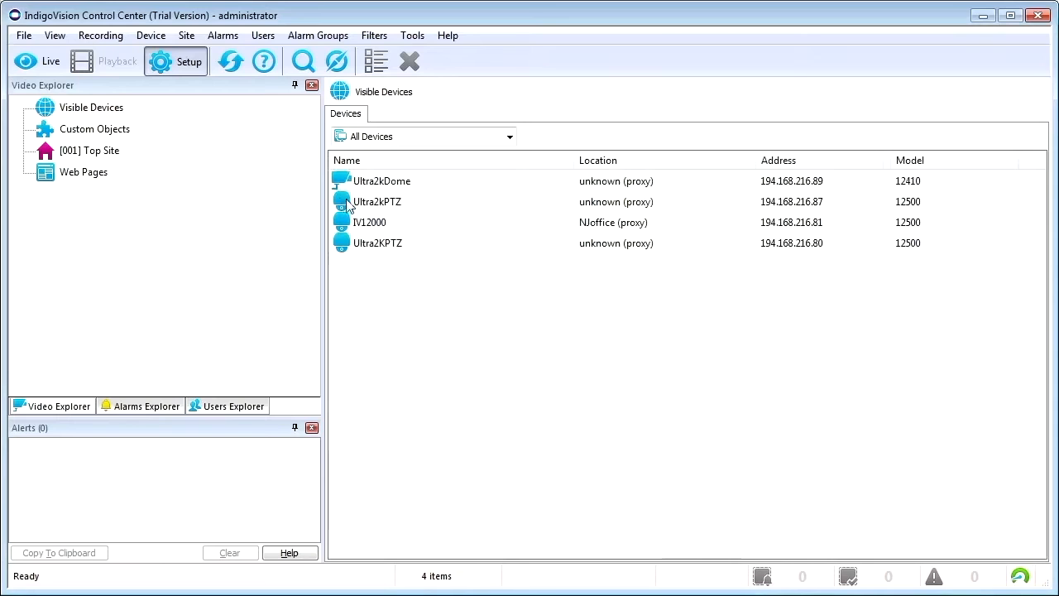
# Rename the Ultra2kPTZ camera to 'Ultra 2K PTZ - Edinburgh Castle' and review its Live Video settings.
pyautogui.click(89, 150)
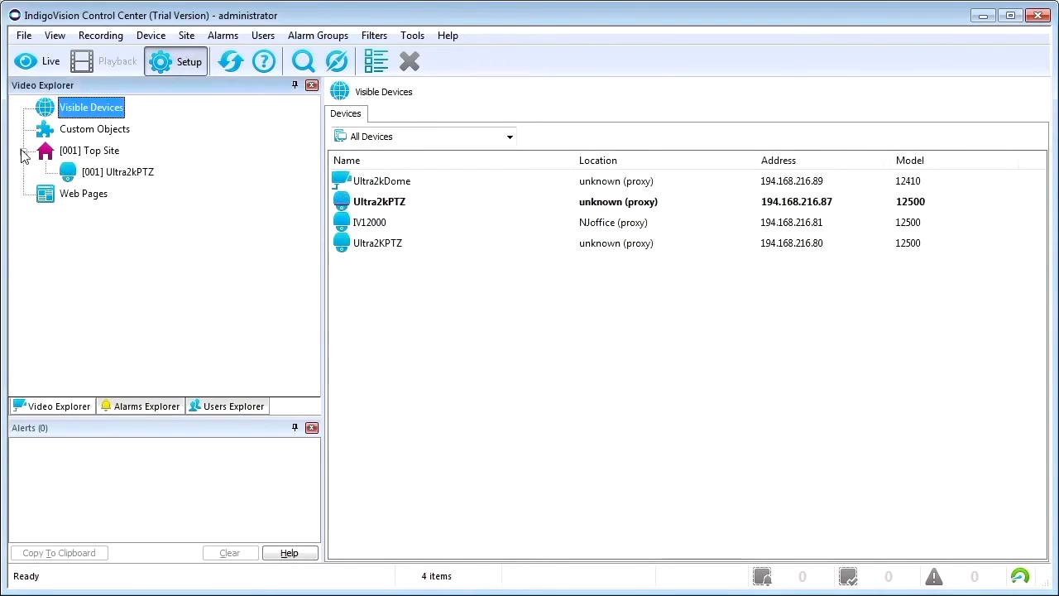
pyautogui.doubleClick(377, 201)
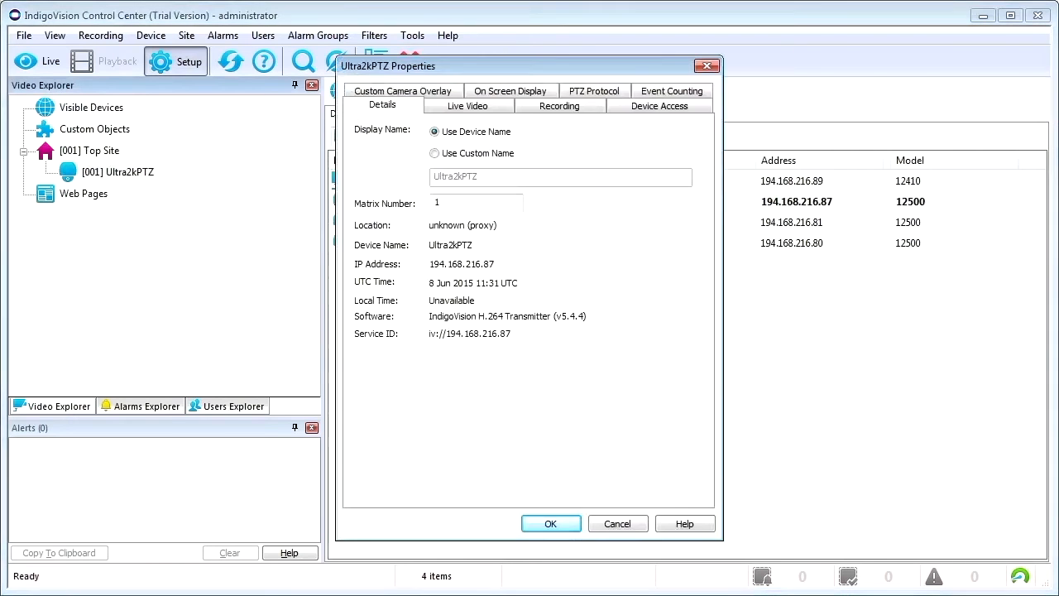
pyautogui.click(434, 153)
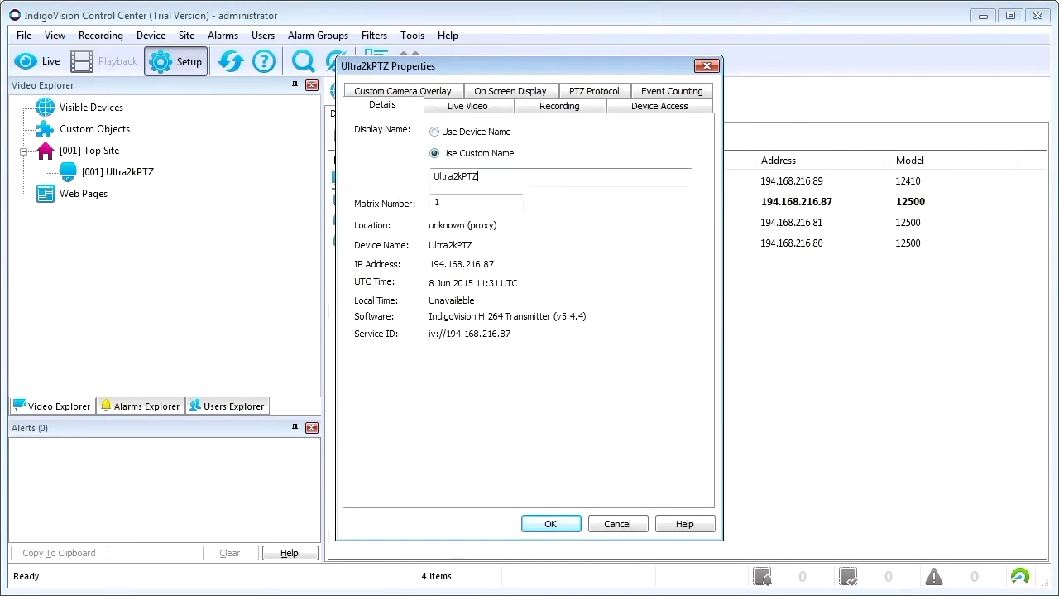
pyautogui.write('Ultra 2')
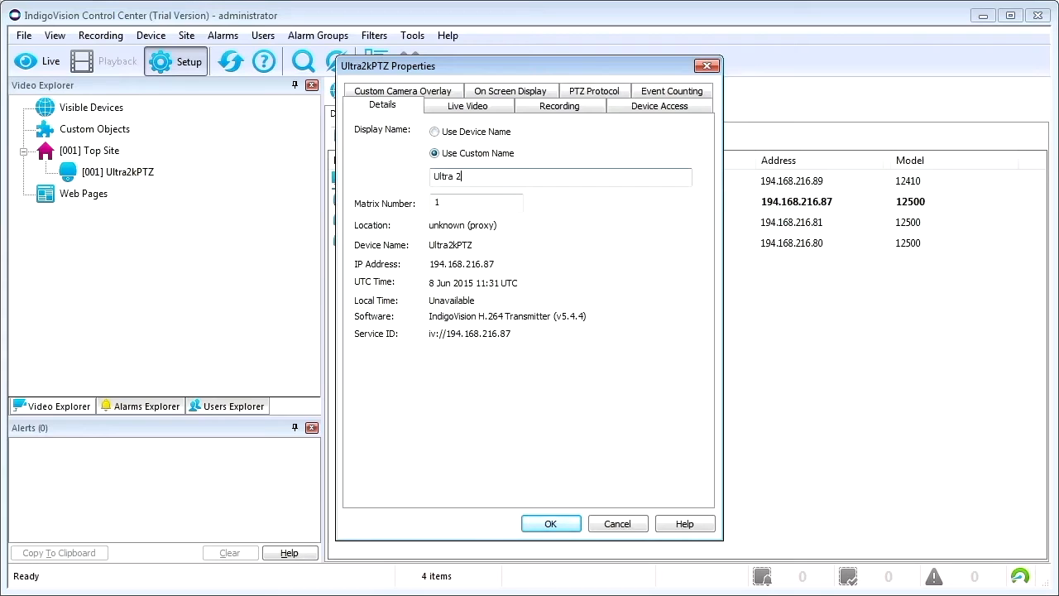
pyautogui.write('K PTZ')
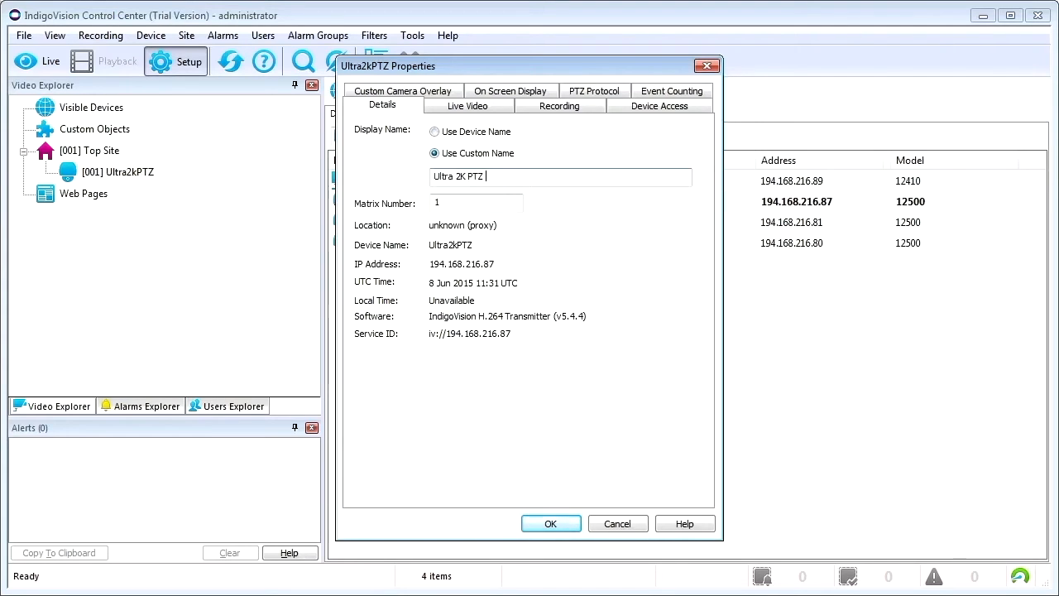
pyautogui.write('- Edinburgh Ca')
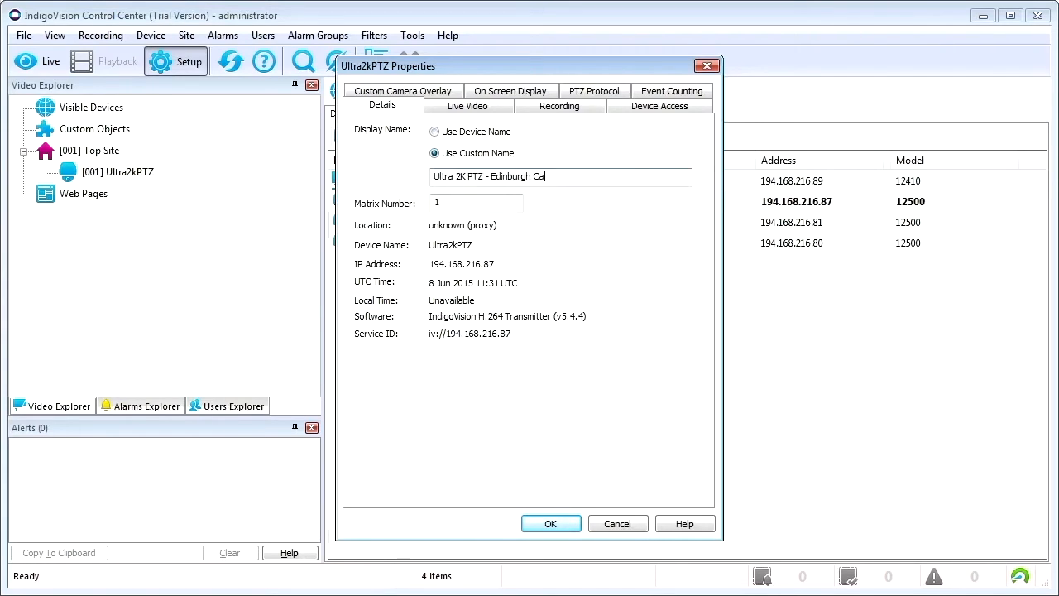
pyautogui.write('stle')
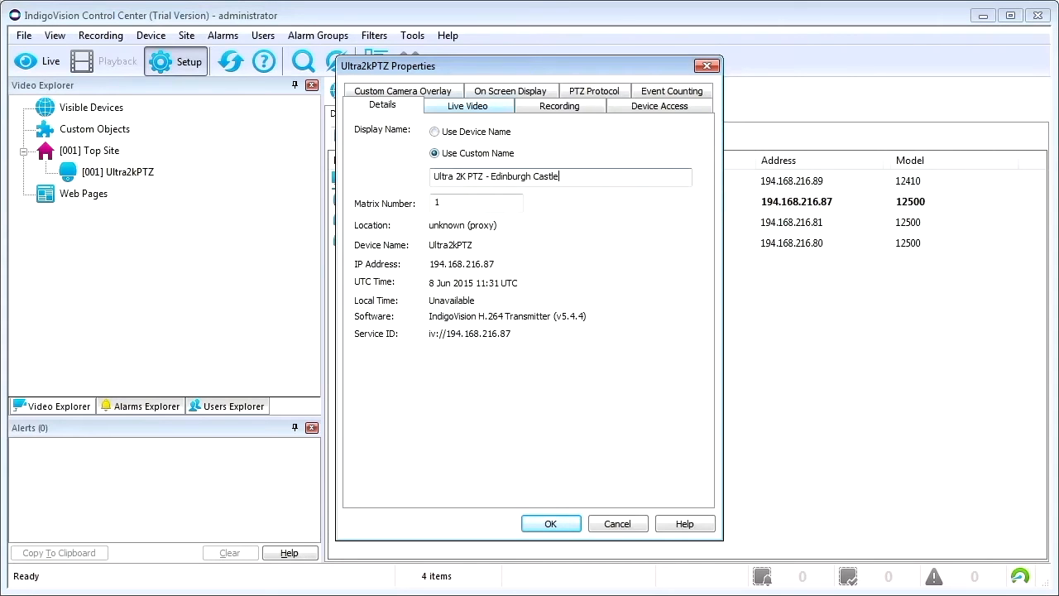
pyautogui.click(468, 105)
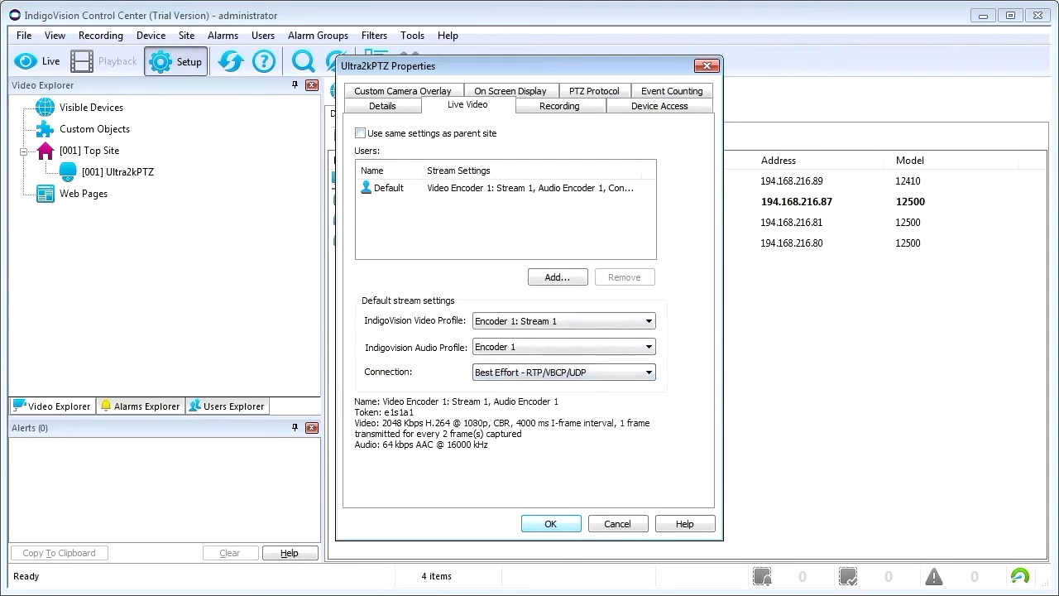
pyautogui.click(551, 523)
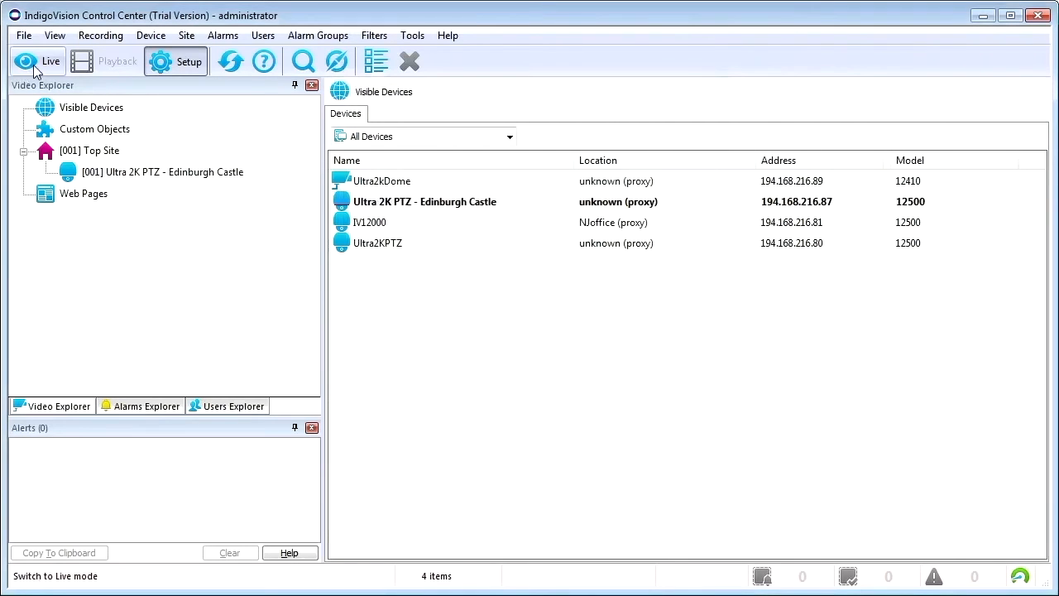
# Switch to Live view and open the Edinburgh Castle camera under Top Site.
pyautogui.click(38, 61)
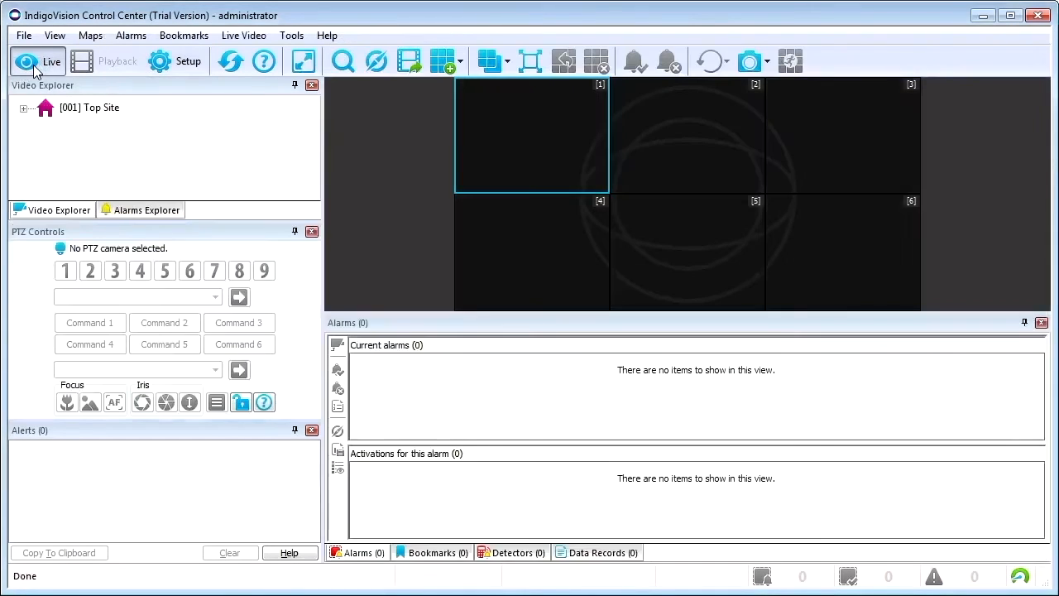
pyautogui.click(32, 108)
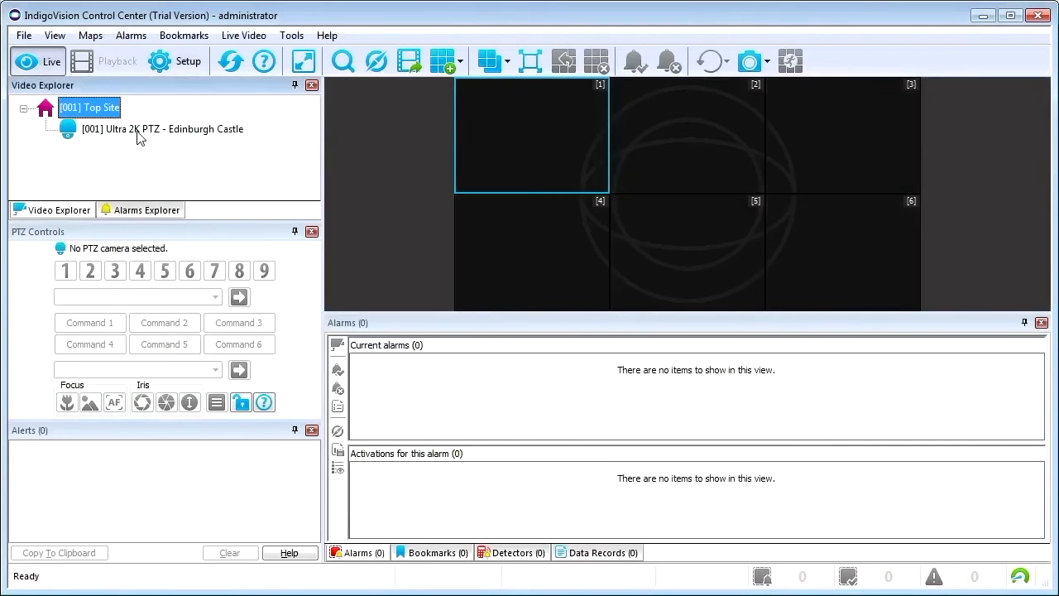
pyautogui.doubleClick(162, 129)
pyautogui.write('Sample')
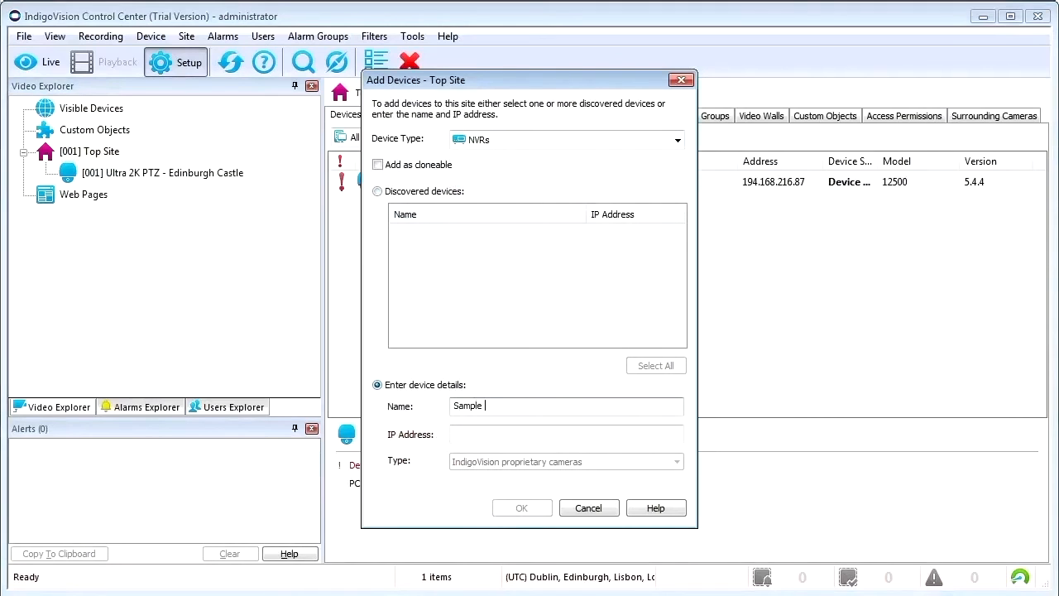
# Add the NVR 'Sample NVR-AS' at IP 10.10.0.20 to Top Site.
pyautogui.write('NVR-AS')
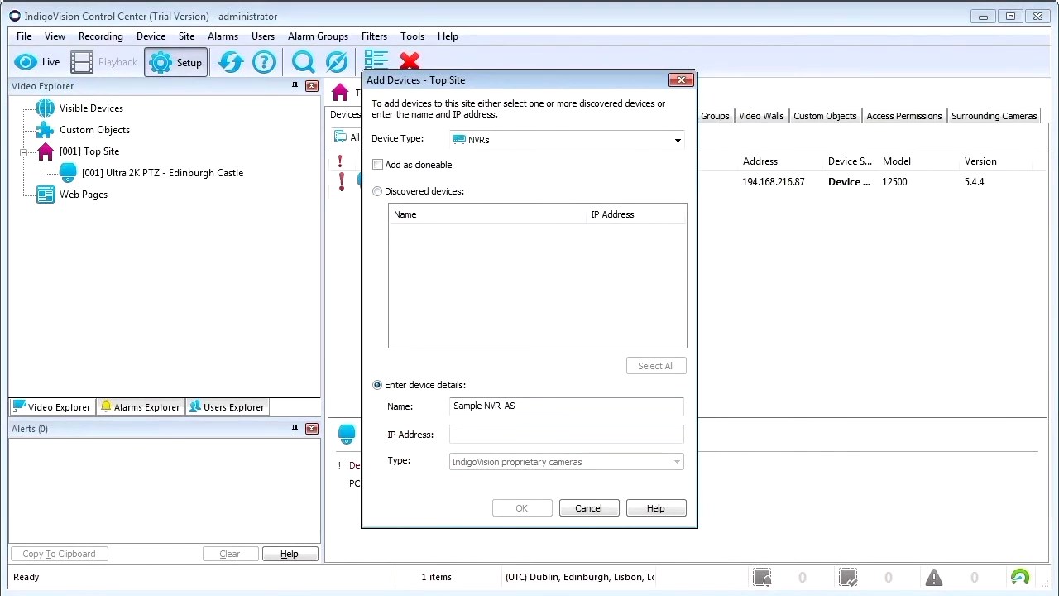
pyautogui.write('10.10')
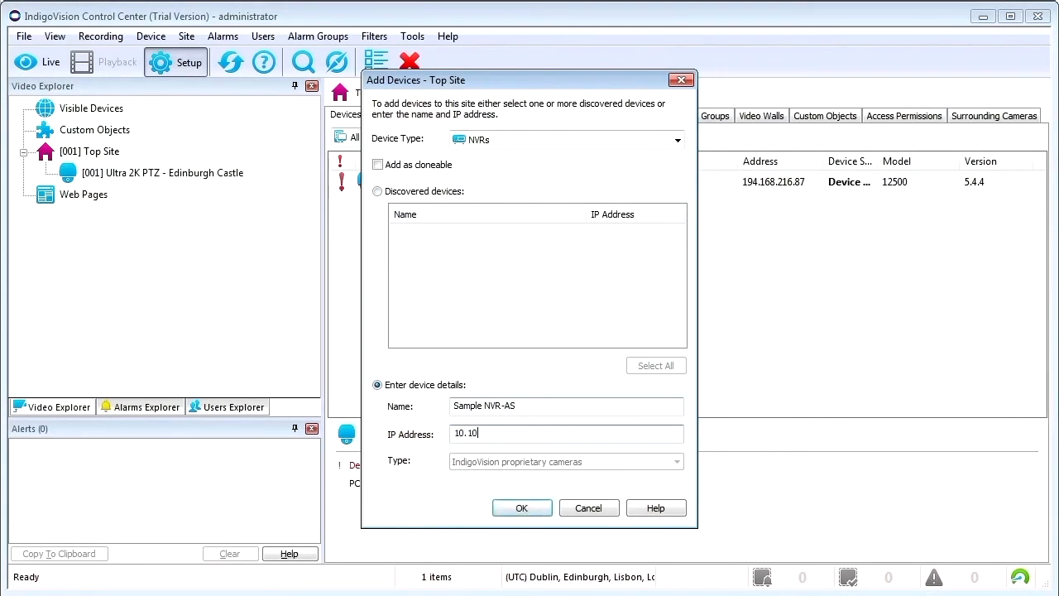
pyautogui.write('.0.20')
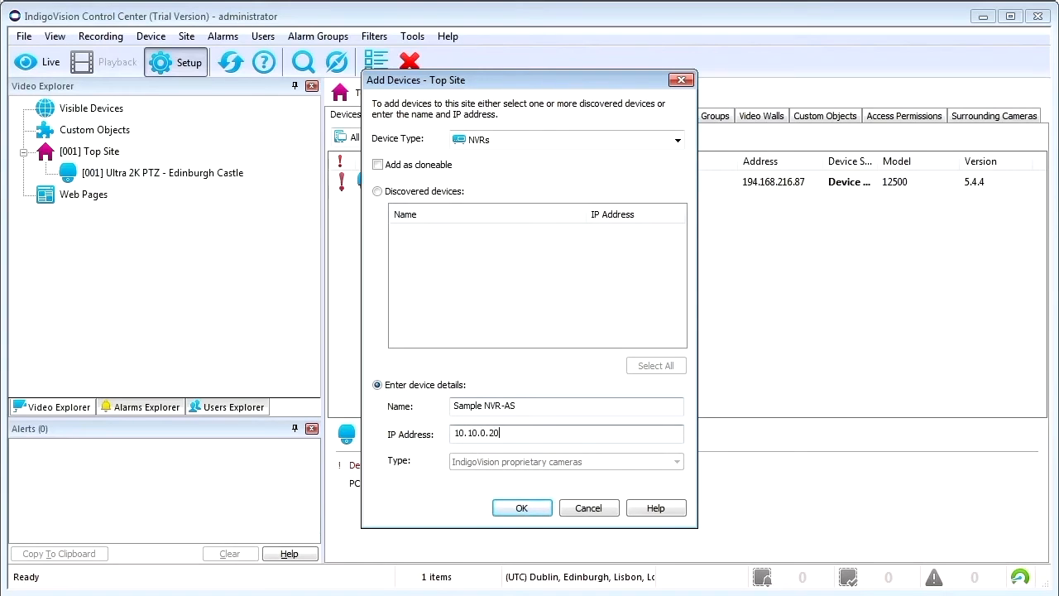
pyautogui.click(521, 507)
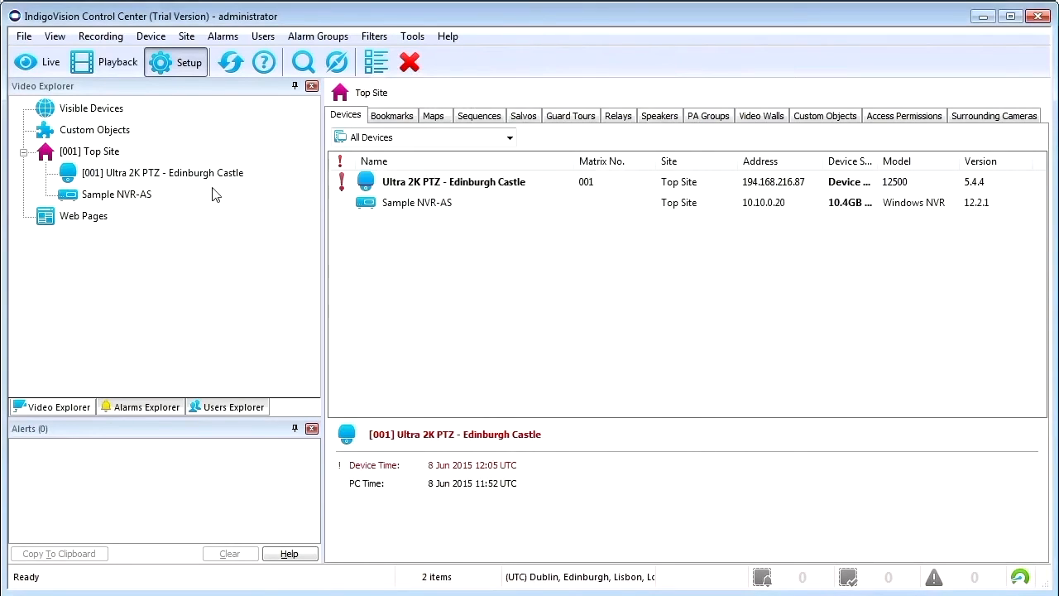
# Select the Ultra 2K PTZ Edinburgh Castle camera to view its recording schedule.
pyautogui.click(163, 172)
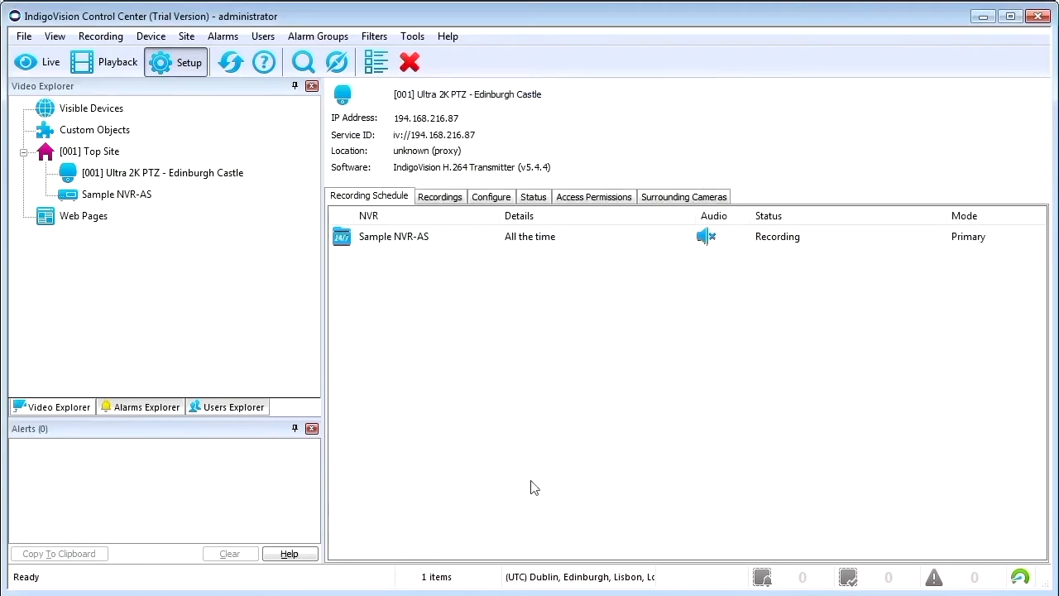
pyautogui.moveTo(112, 138)
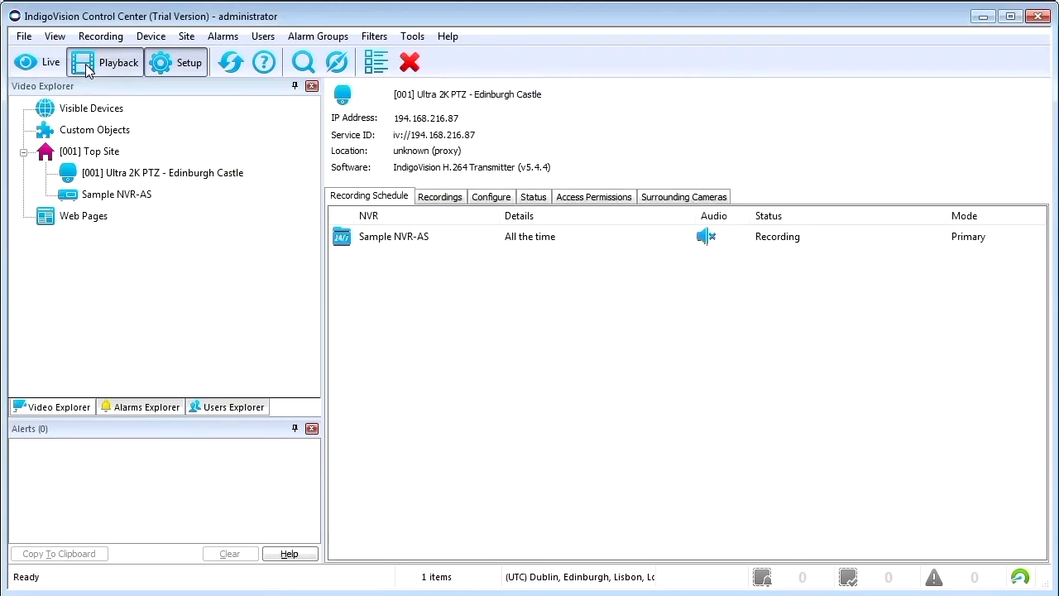
# View the Edinburgh Castle camera's recordings in Playback, then return to Live.
pyautogui.click(105, 62)
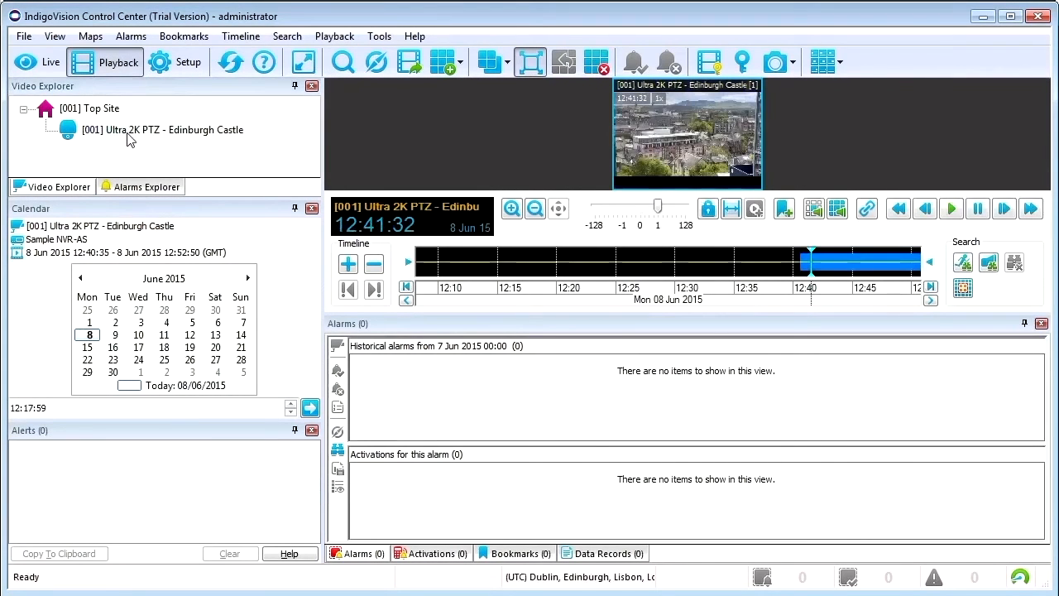
pyautogui.click(36, 62)
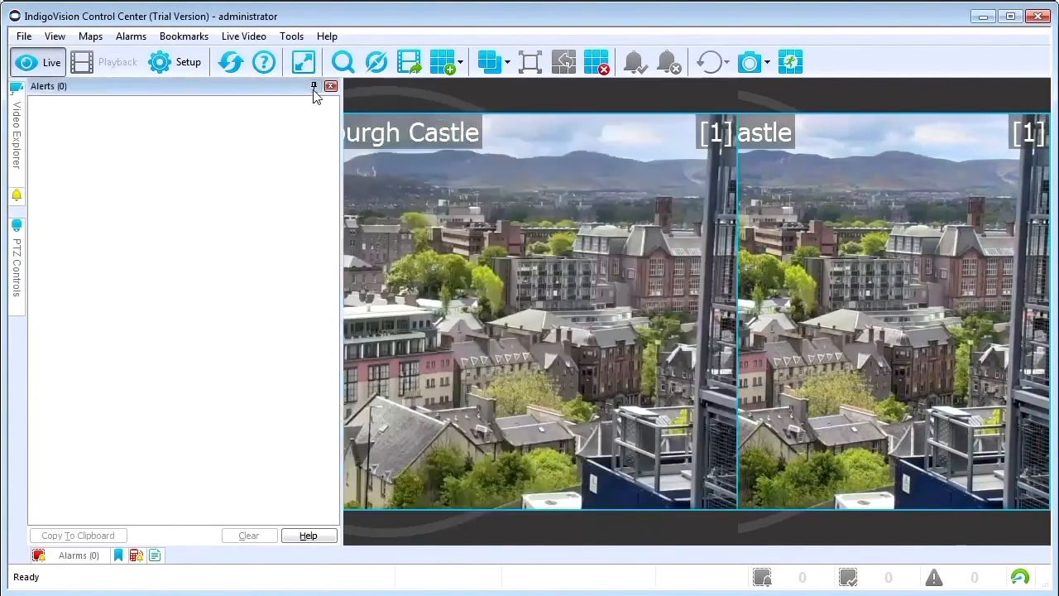
# Open the camera's PTZ controls and move it to Preset 2 at the castle gate.
pyautogui.click(17, 256)
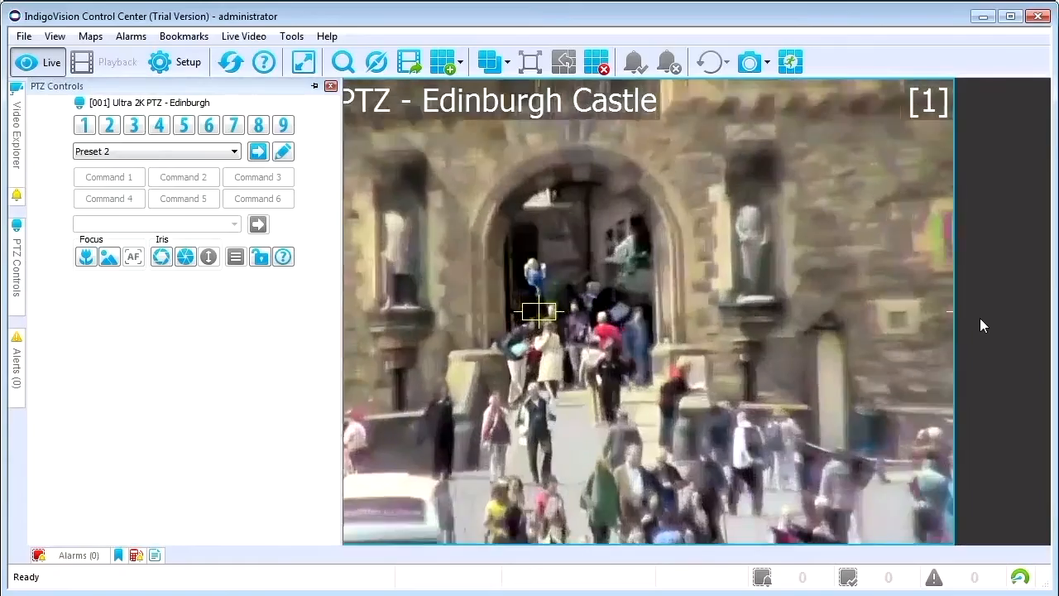
pyautogui.click(175, 62)
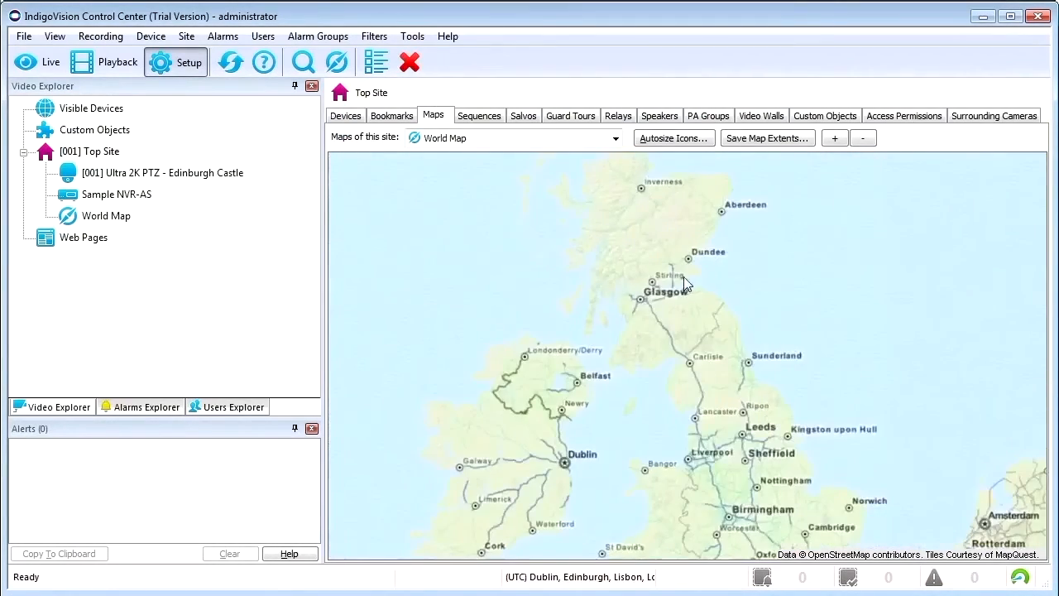
# Zoom the World Map into the Castlehill area and place the Edinburgh Castle camera.
pyautogui.scroll(3)
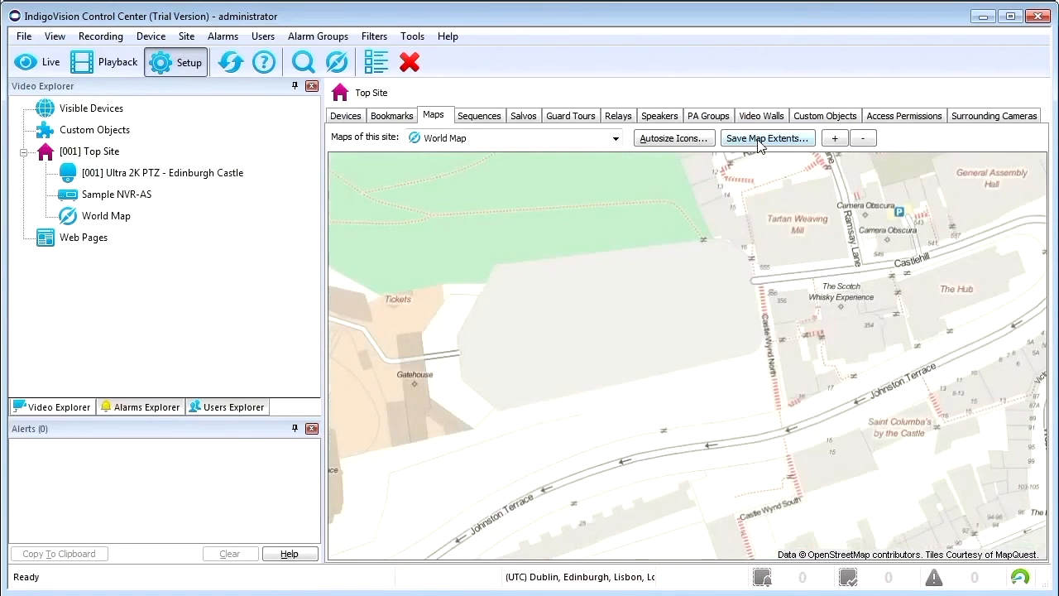
pyautogui.moveTo(606, 352)
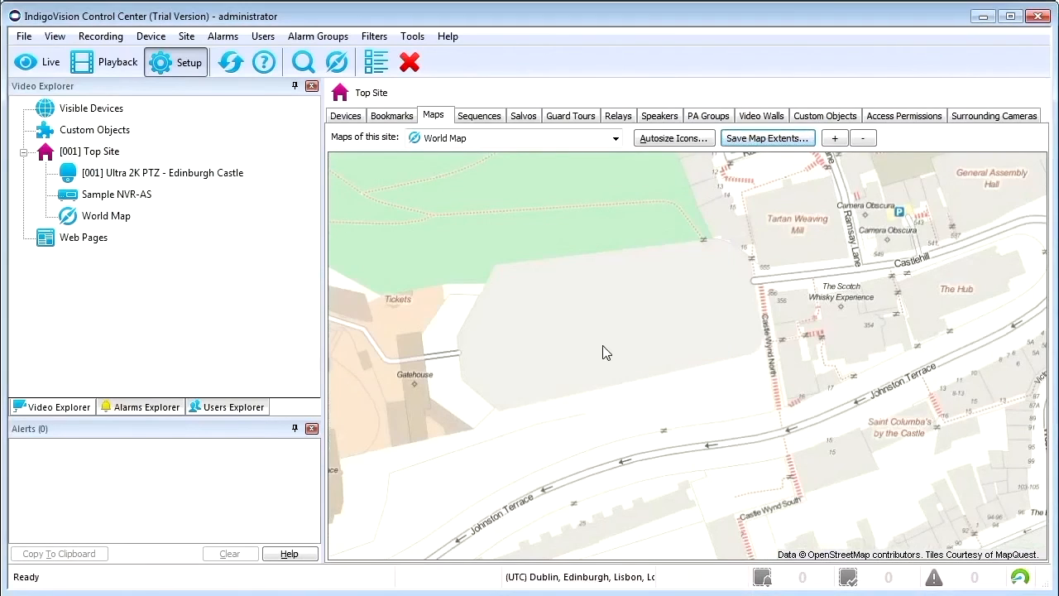
pyautogui.click(163, 172)
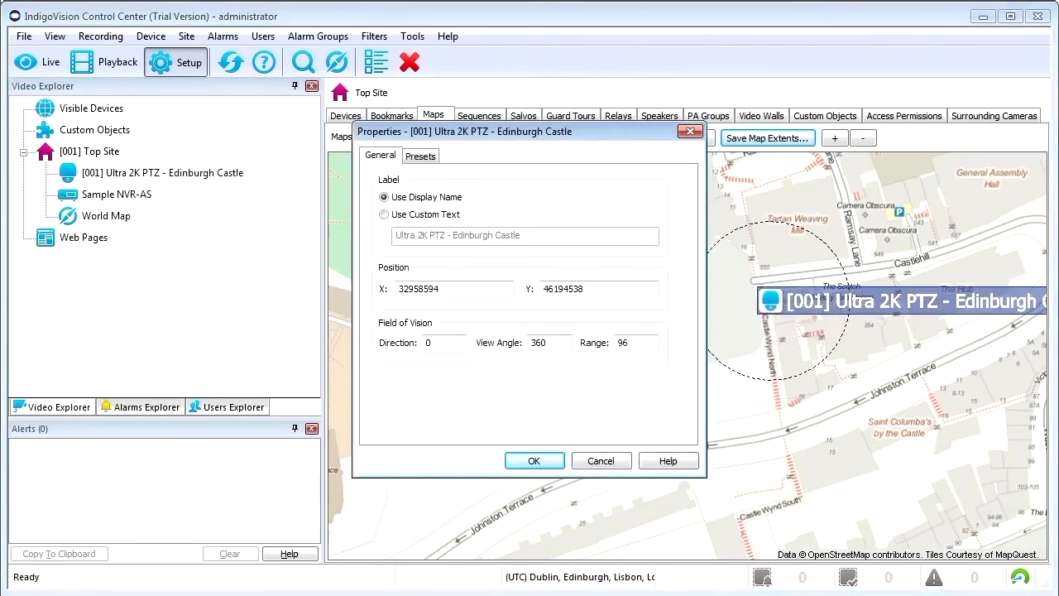
# Add Preset 1 at direction 185 and Preset 2 at direction 190, then apply.
pyautogui.click(422, 155)
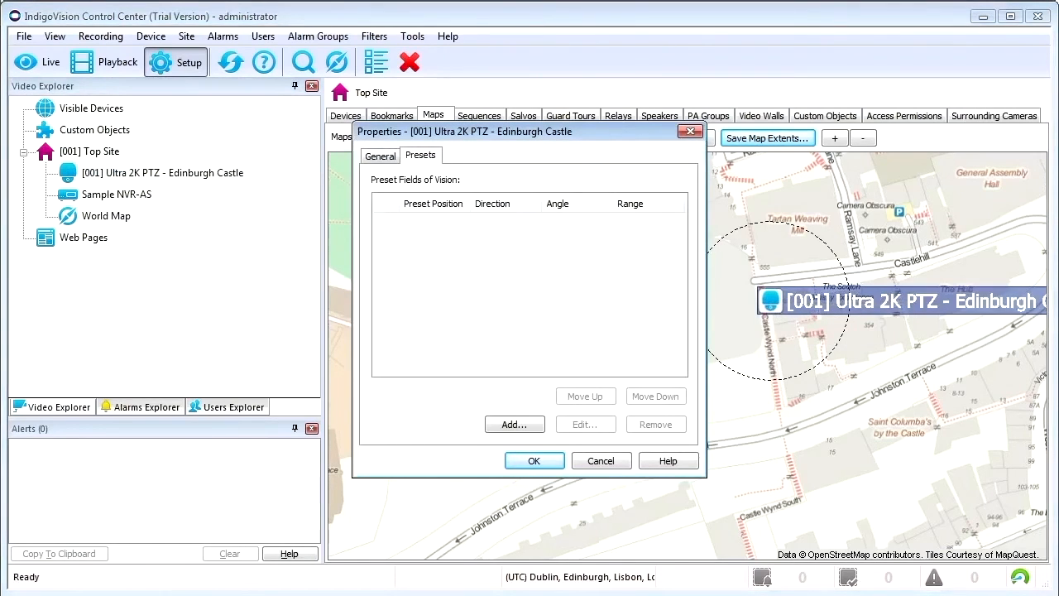
pyautogui.click(514, 424)
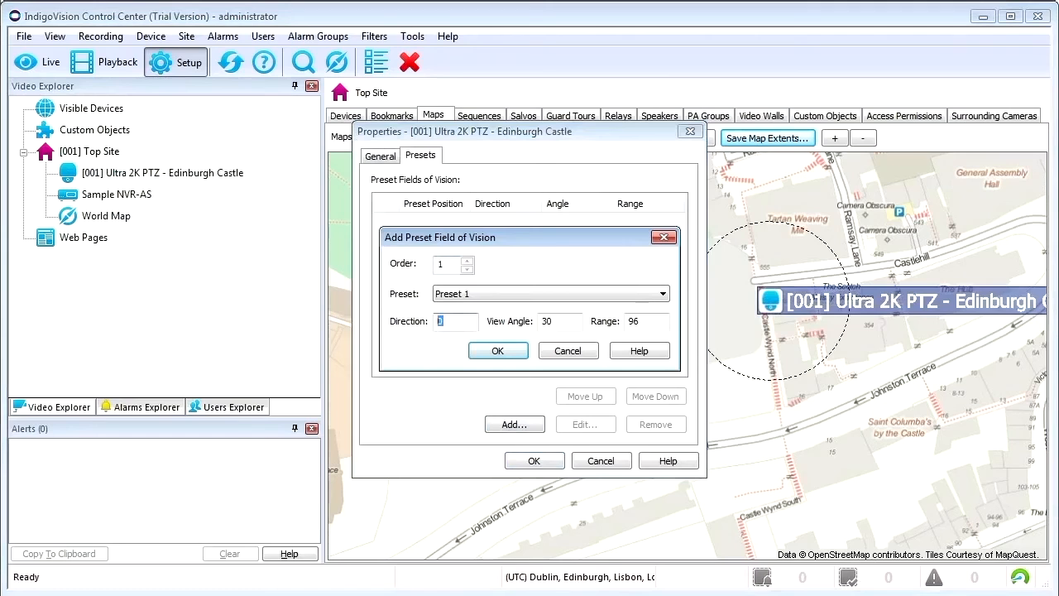
pyautogui.write('185')
pyautogui.click(559, 321)
pyautogui.write('60')
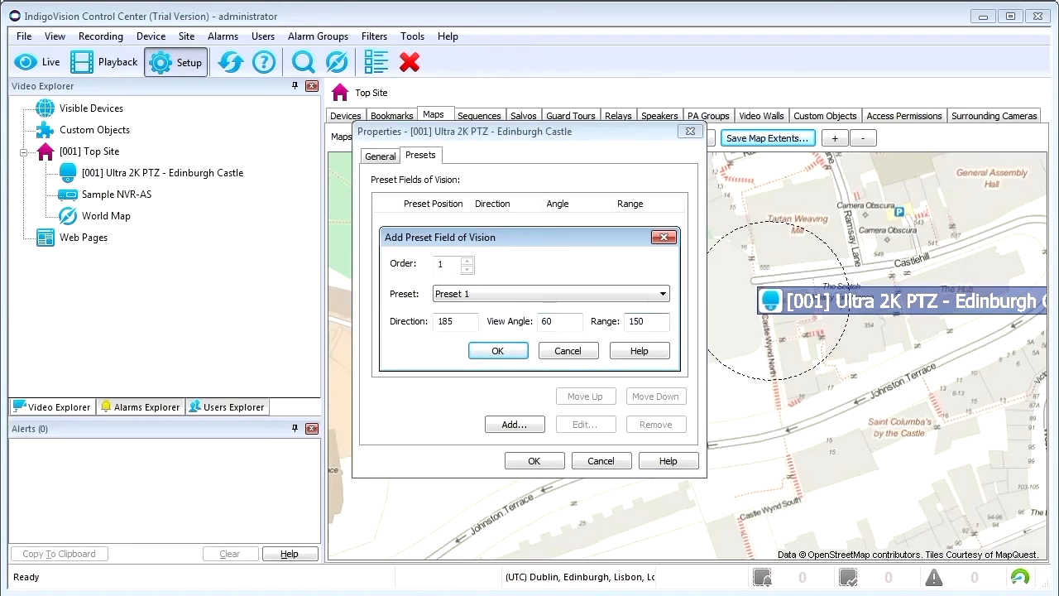
pyautogui.click(497, 350)
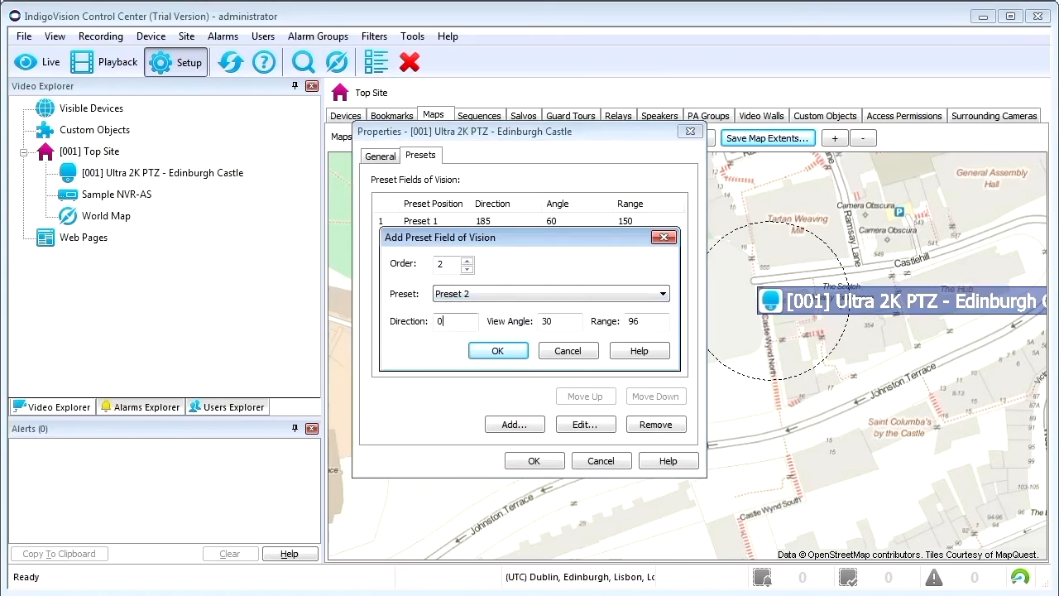
pyautogui.write('190')
pyautogui.click(560, 321)
pyautogui.write('5')
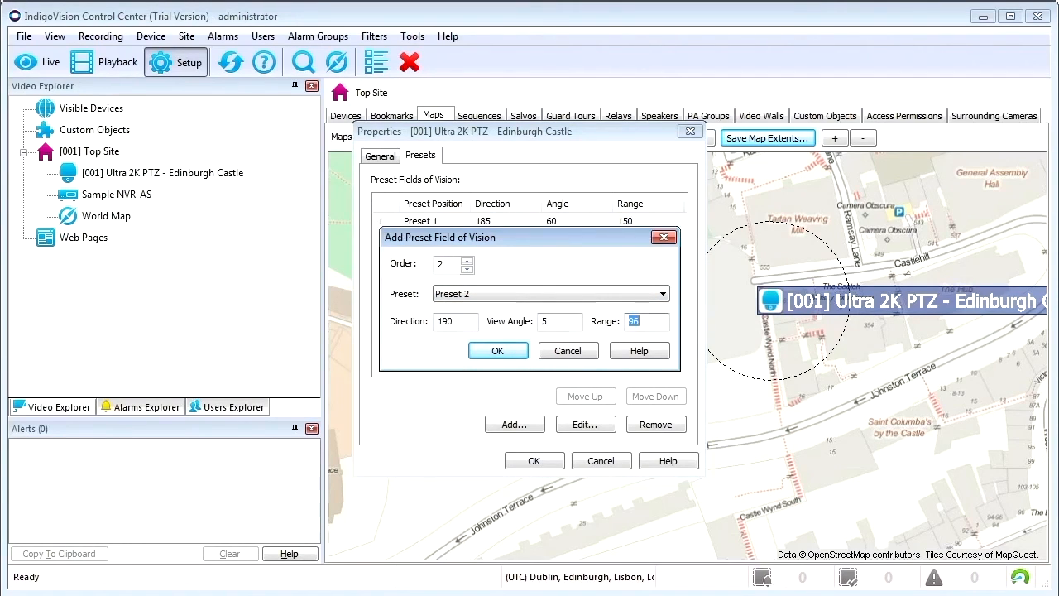
pyautogui.click(497, 350)
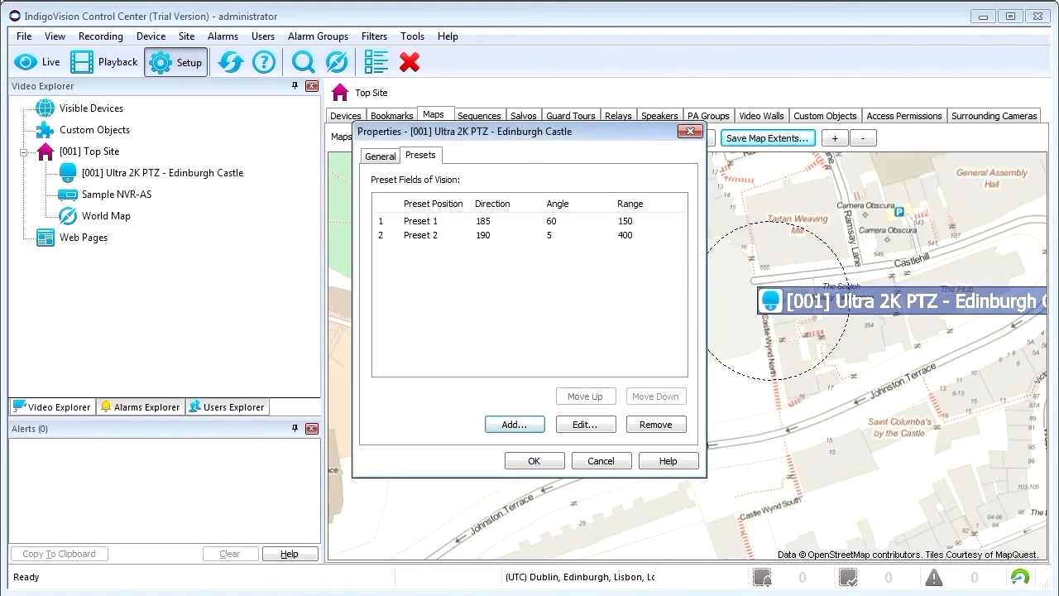
pyautogui.click(534, 460)
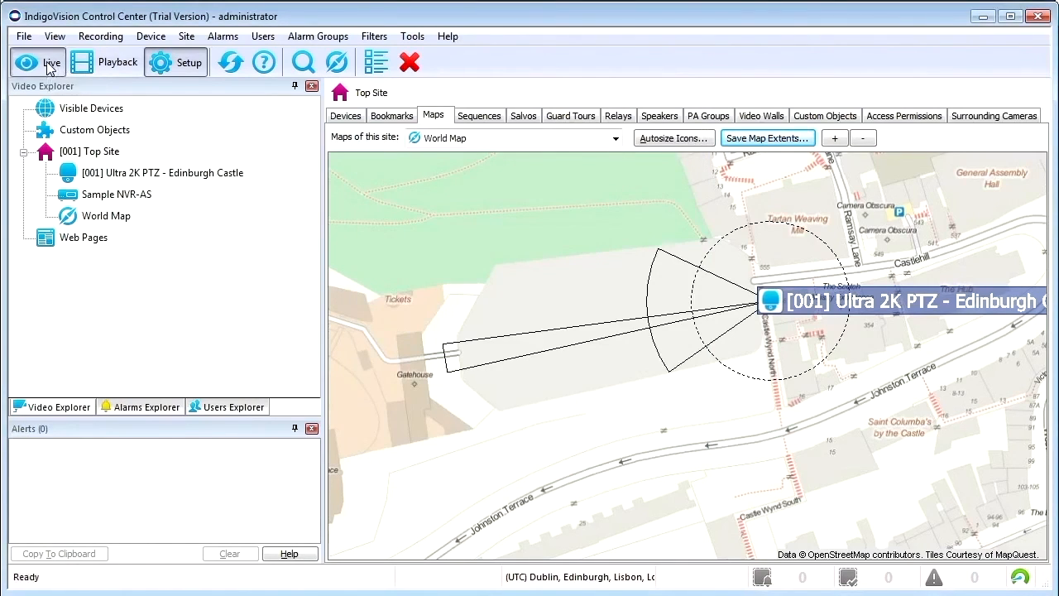
# Switch to Live and dock the Top Site - World Map panel beside the video pane.
pyautogui.click(37, 61)
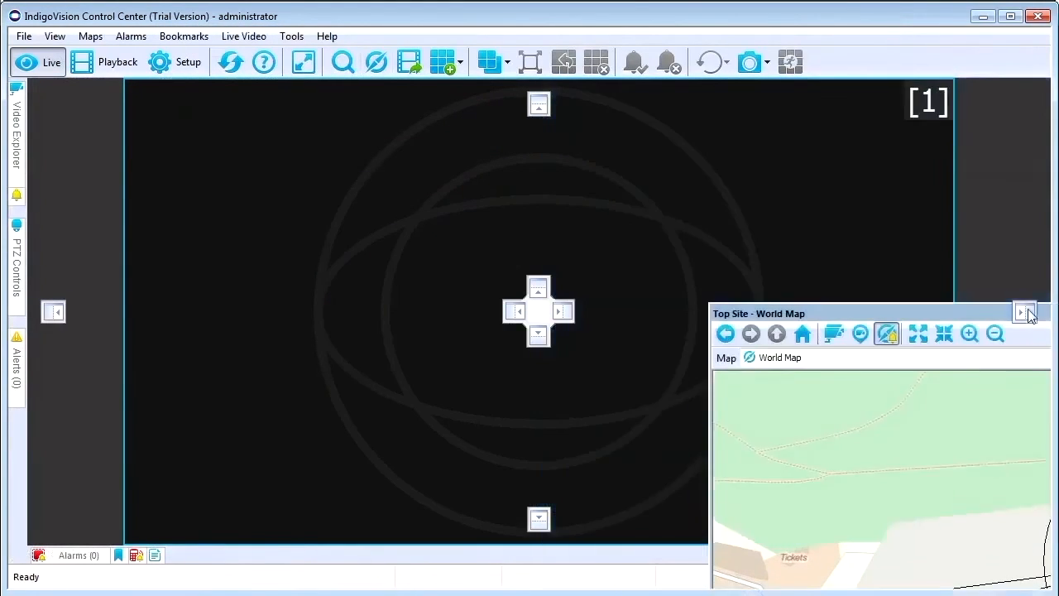
pyautogui.click(1024, 311)
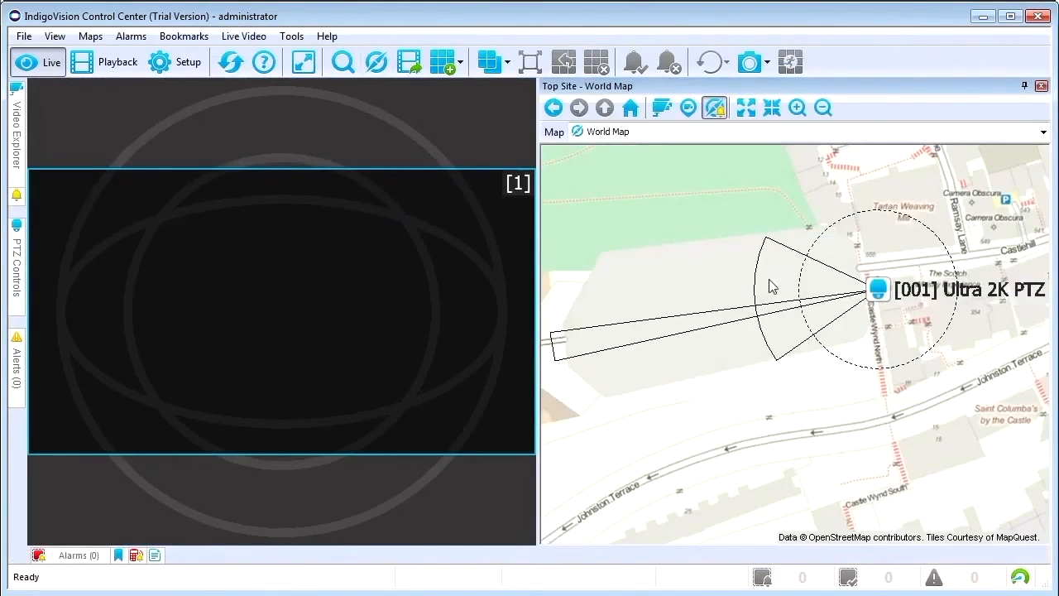